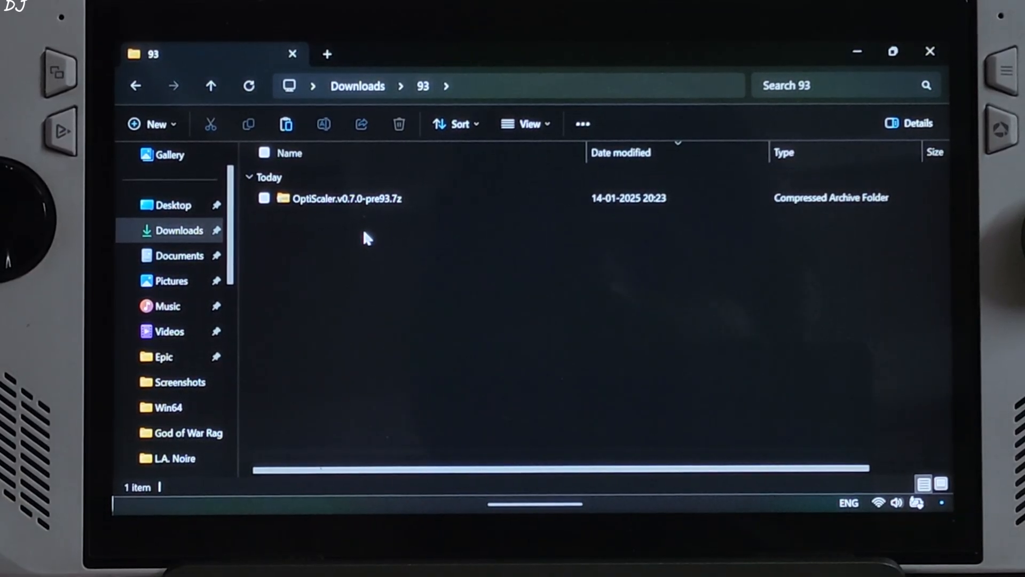
{"action": "mouse_move", "coordinate": [347, 225]}
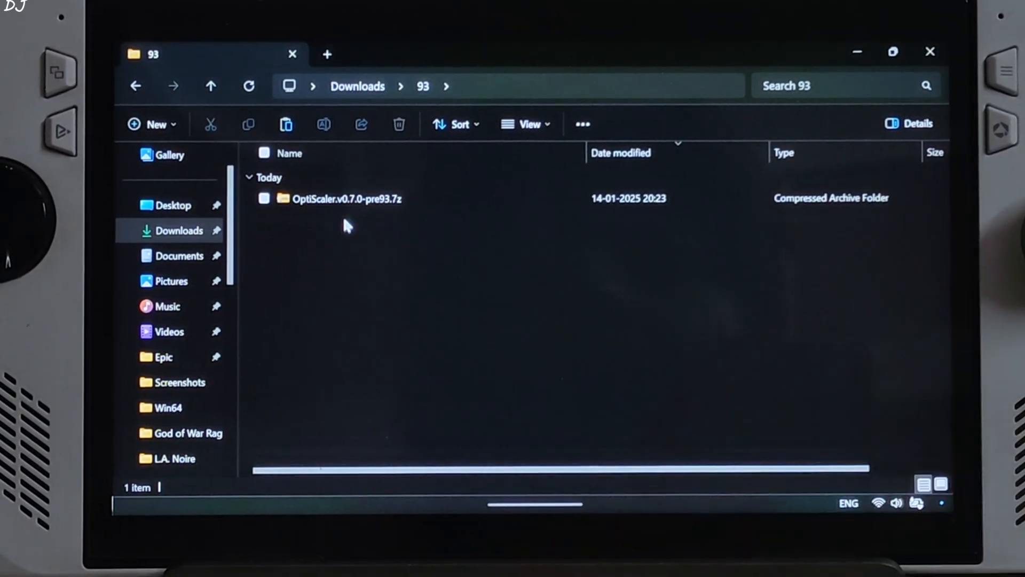
{"action": "mouse_move", "coordinate": [338, 234]}
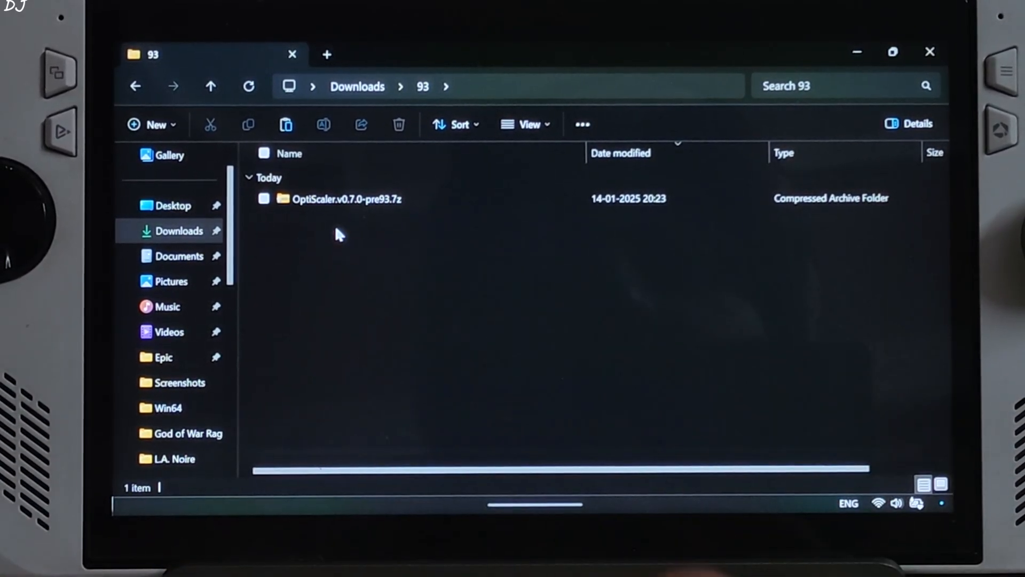
Copy all nine items out of the OptiScaler v0.7.0-pre93 archive into the 93 downloads folder.
{"action": "double_click", "coordinate": [345, 199]}
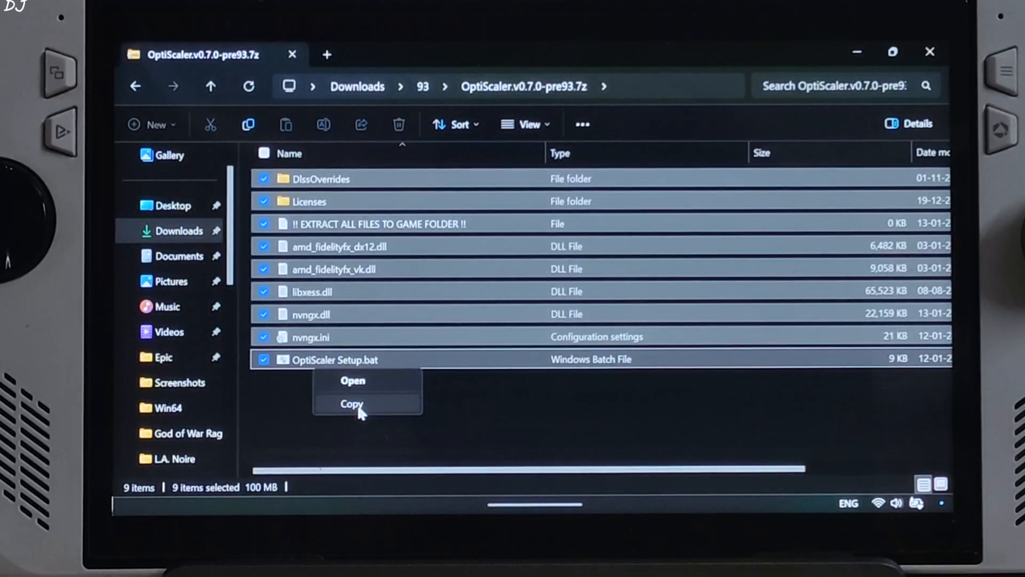
{"action": "left_click", "coordinate": [211, 86]}
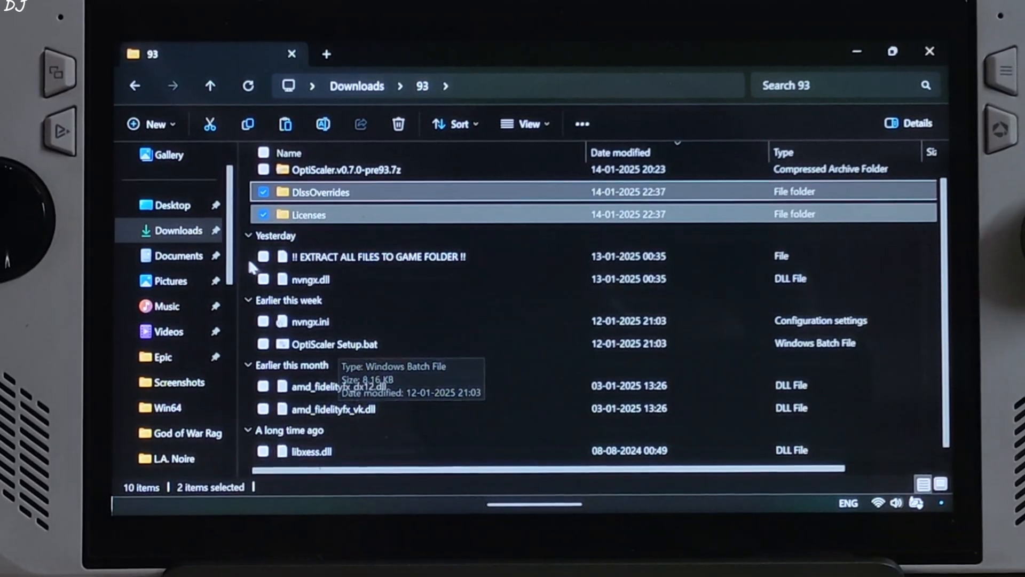
Rename nvngx.dll to dxgi.dll and copy it with nvngx.ini, amd_fidelityfx_dx12.dll and libxess.dll.
{"action": "right_click", "coordinate": [308, 278]}
{"action": "type", "text": "dxgi"}
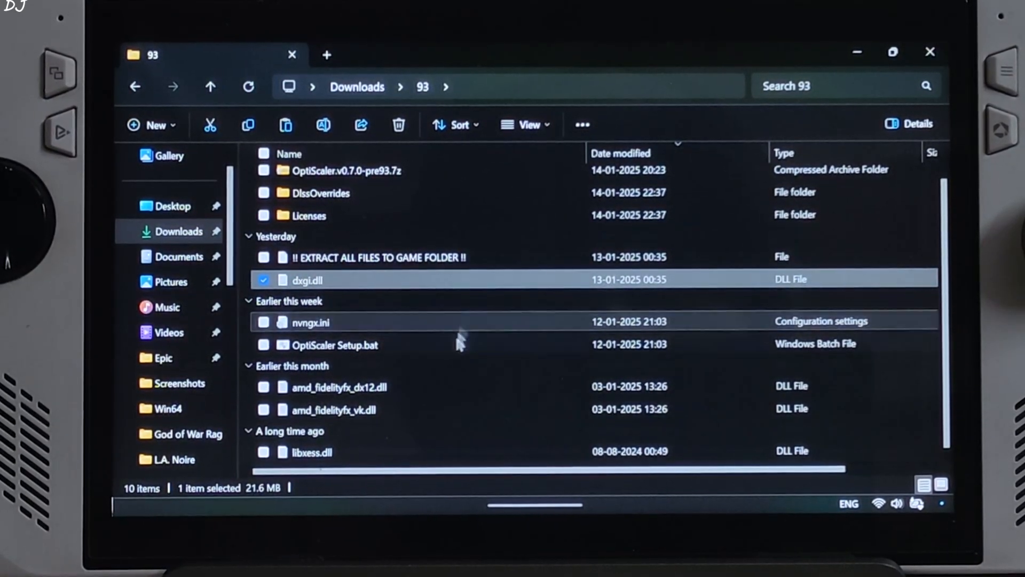
{"action": "left_click", "coordinate": [264, 322]}
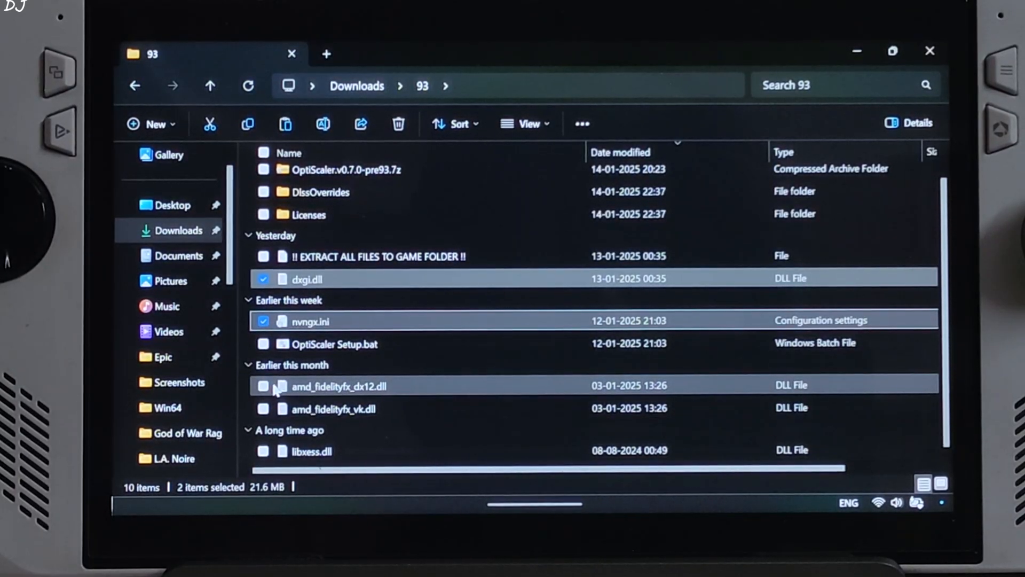
{"action": "left_click", "coordinate": [263, 385]}
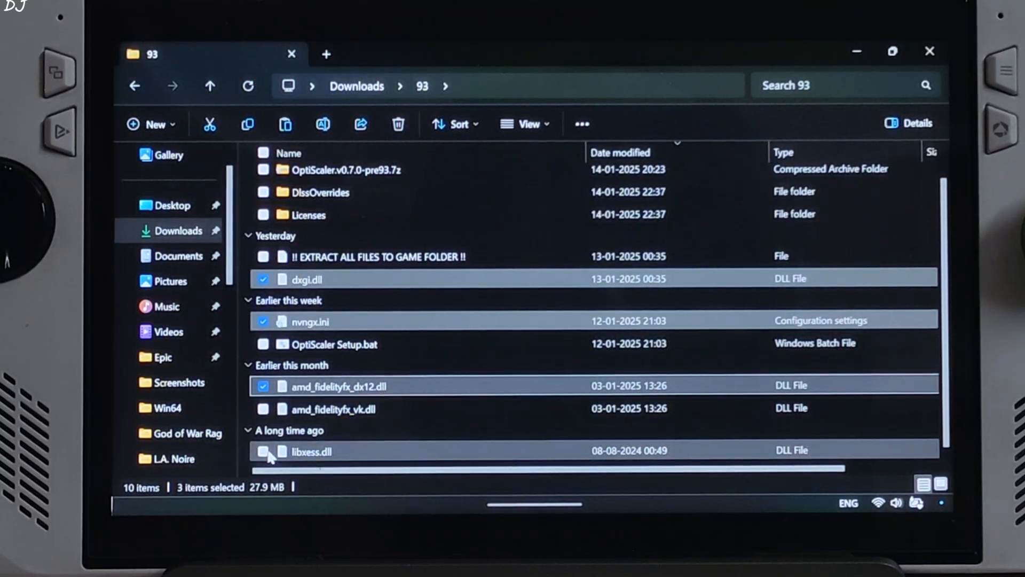
{"action": "left_click", "coordinate": [263, 450]}
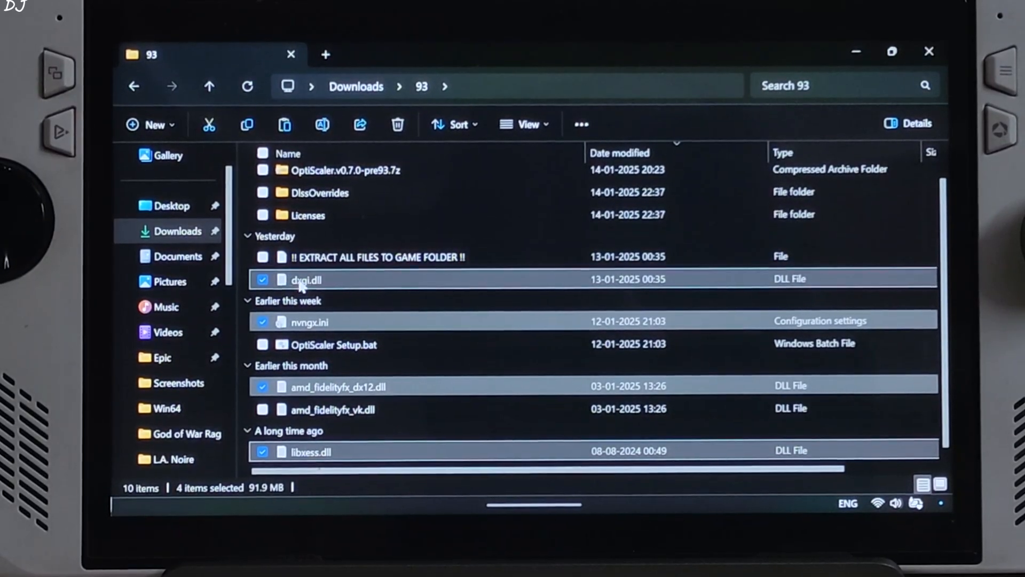
{"action": "right_click", "coordinate": [304, 280]}
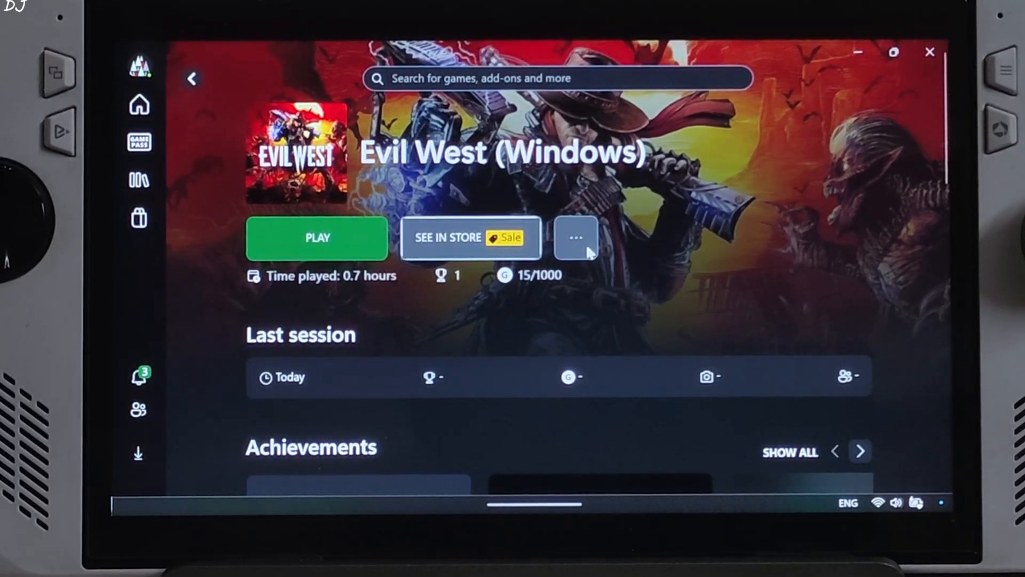
Browse to Evil West's install folder, C:\XboxGames, from the game's Manage > Files page.
{"action": "left_click", "coordinate": [574, 237]}
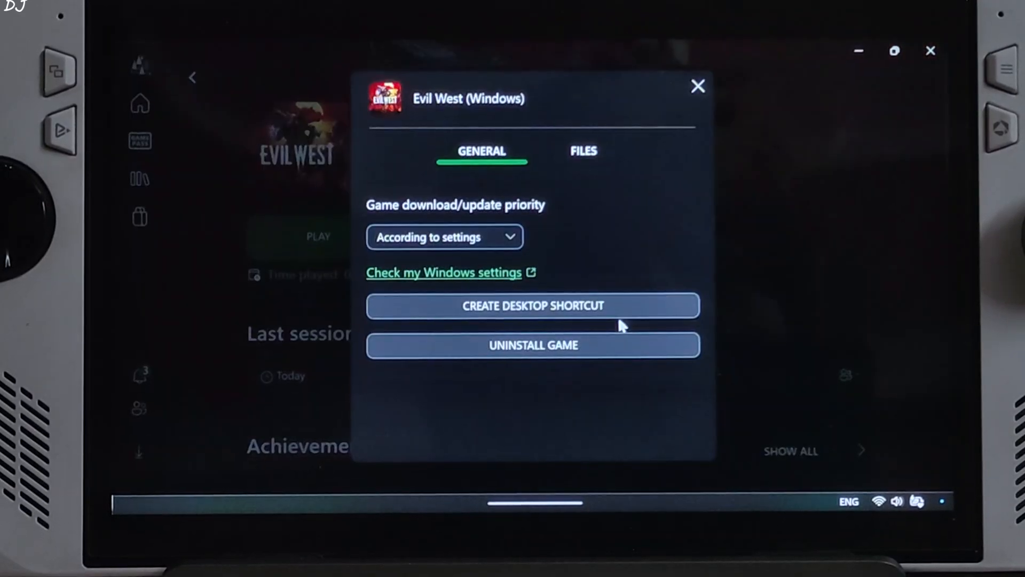
{"action": "left_click", "coordinate": [582, 150]}
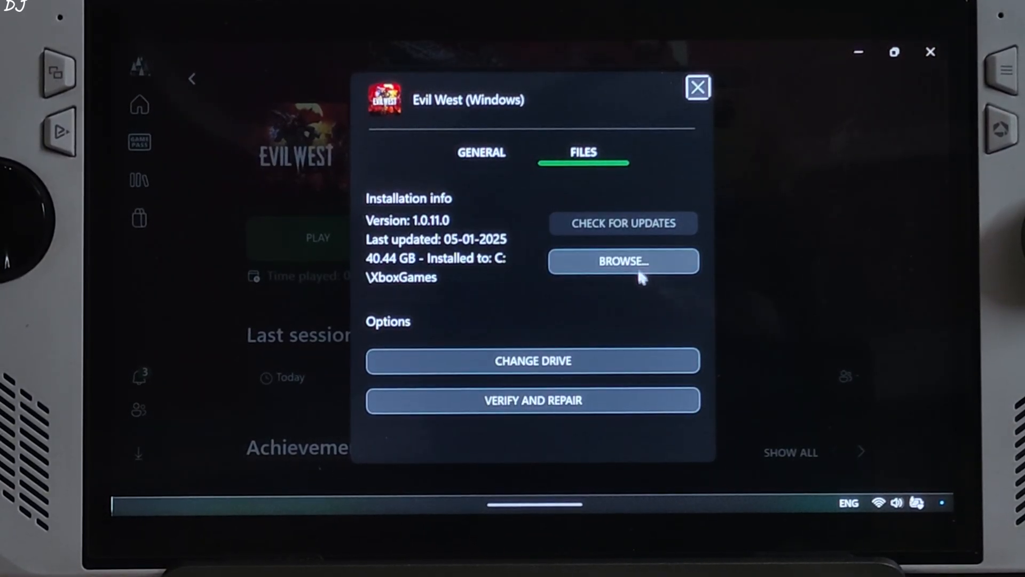
{"action": "left_click", "coordinate": [622, 260]}
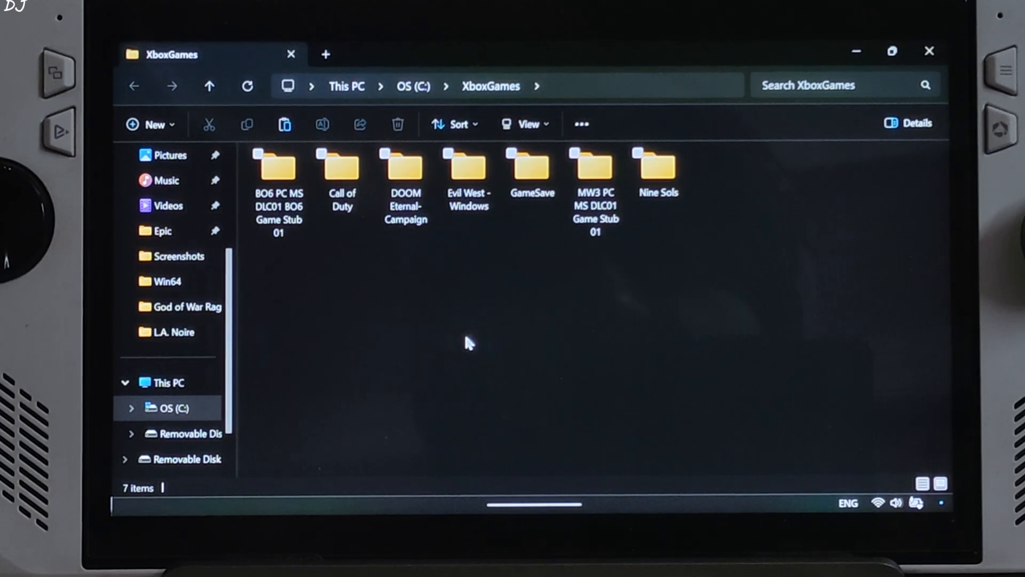
Navigate Evil West - Windows > Content > HighMoon > Binaries into the WinGDK folder.
{"action": "left_click", "coordinate": [126, 459]}
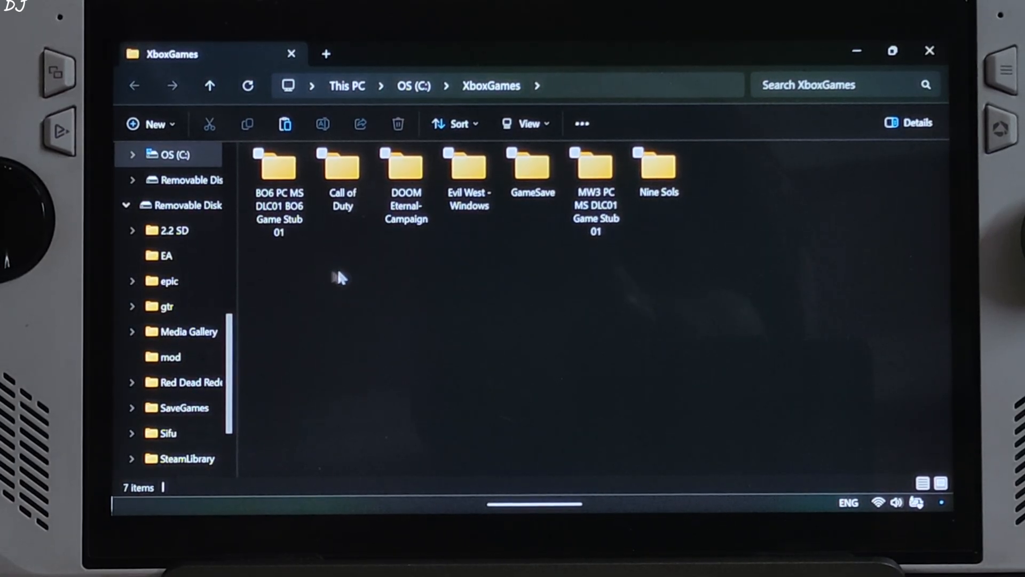
{"action": "left_click", "coordinate": [468, 169]}
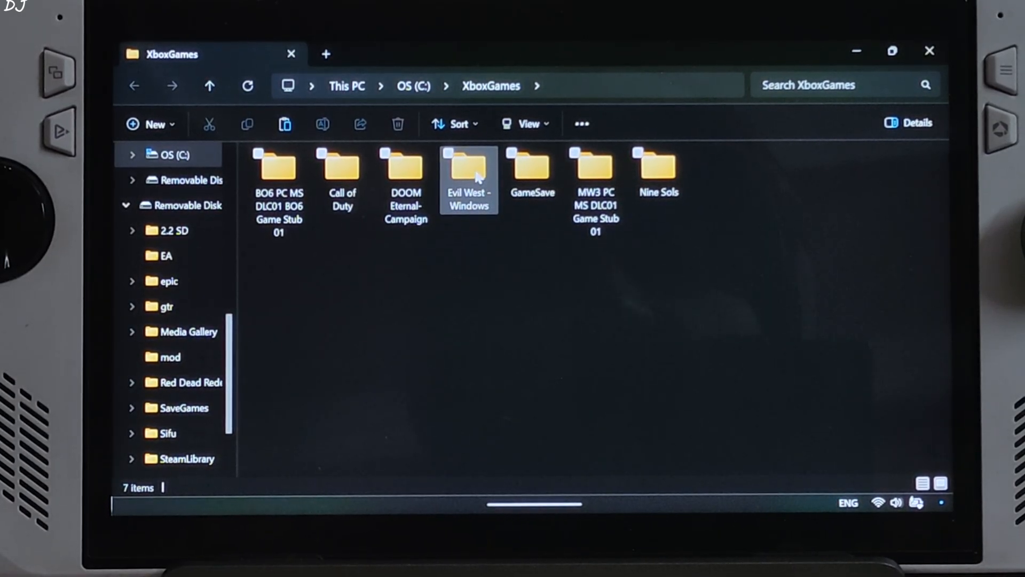
{"action": "double_click", "coordinate": [468, 169]}
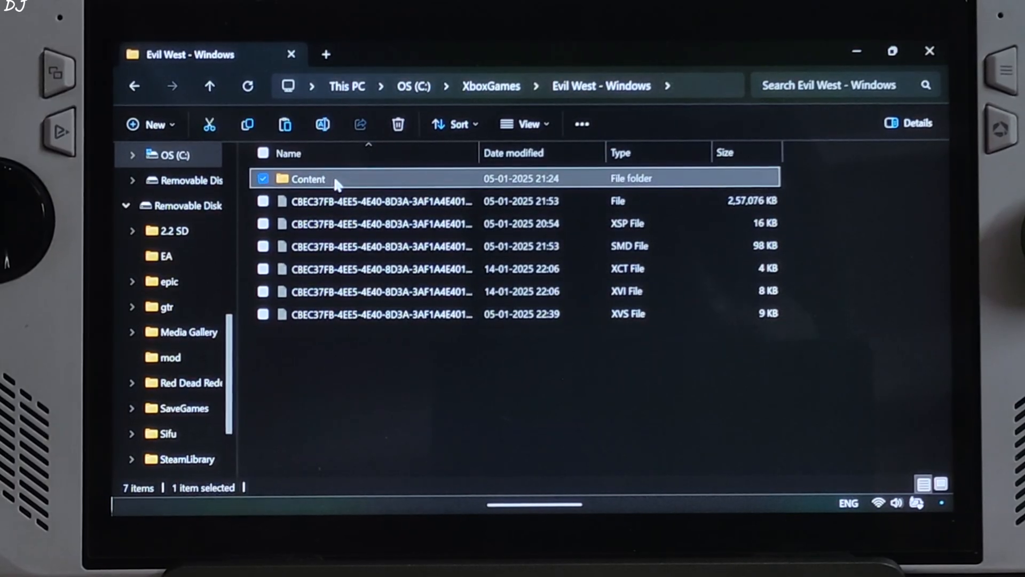
{"action": "double_click", "coordinate": [309, 178]}
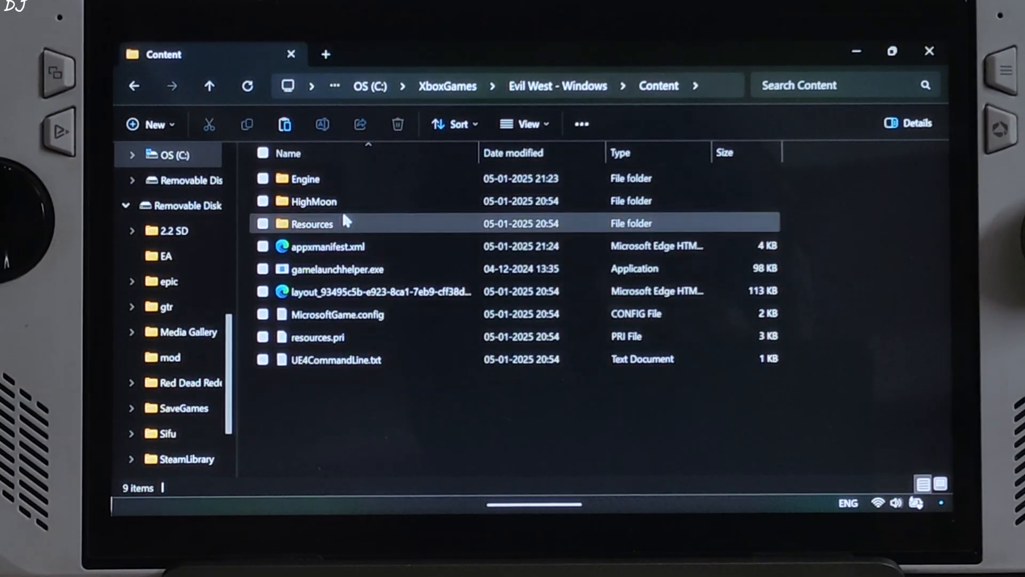
{"action": "double_click", "coordinate": [307, 201]}
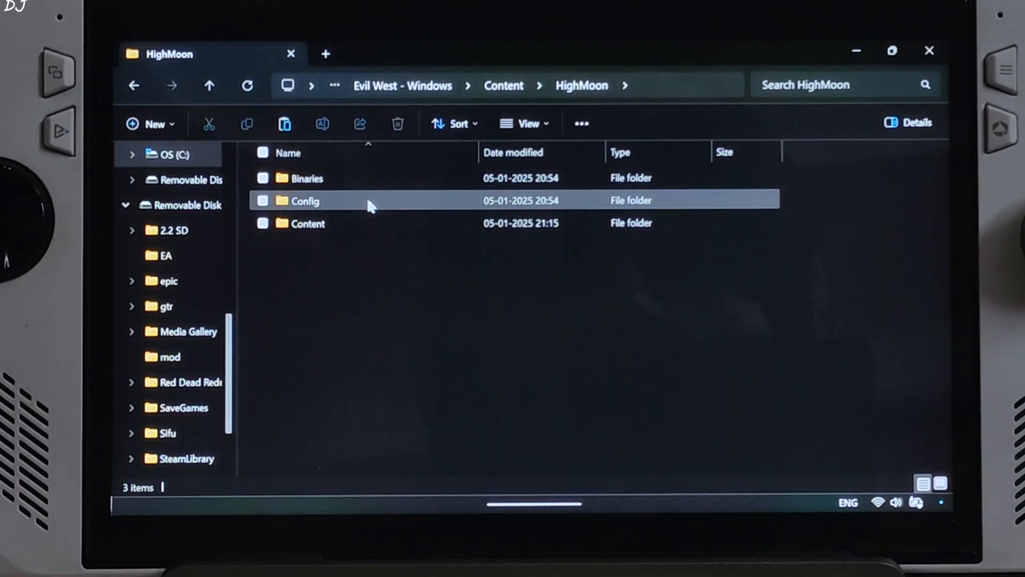
{"action": "double_click", "coordinate": [306, 178]}
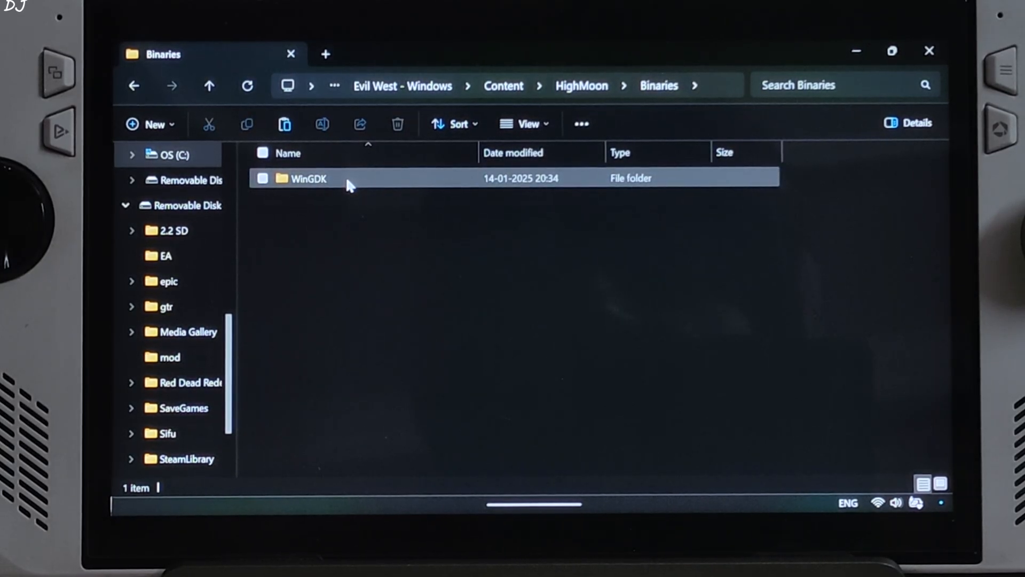
{"action": "double_click", "coordinate": [307, 178]}
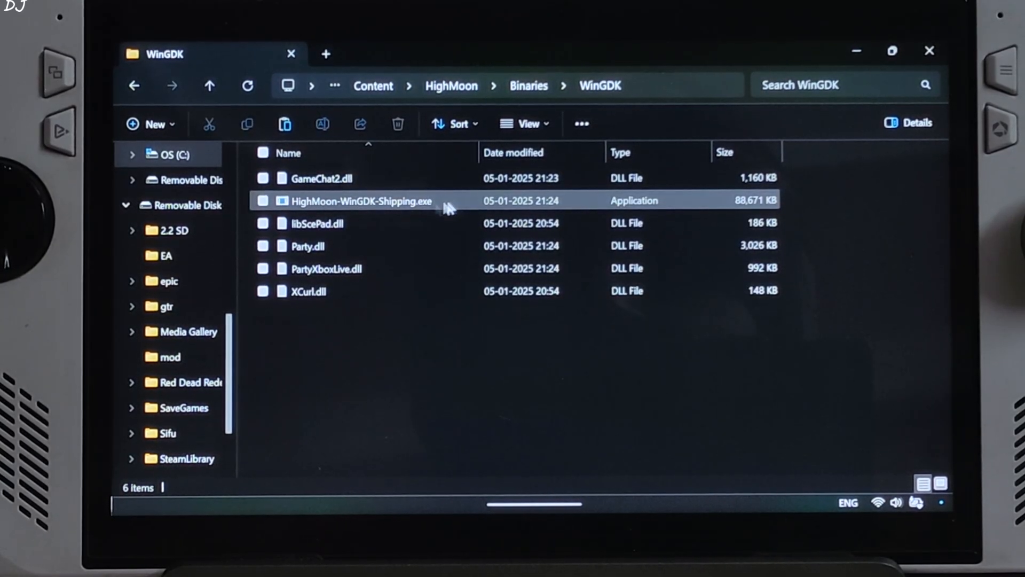
Paste the four OptiScaler files into WinGDK and reopen XboxGames from the Xbox app.
{"action": "left_click", "coordinate": [308, 324]}
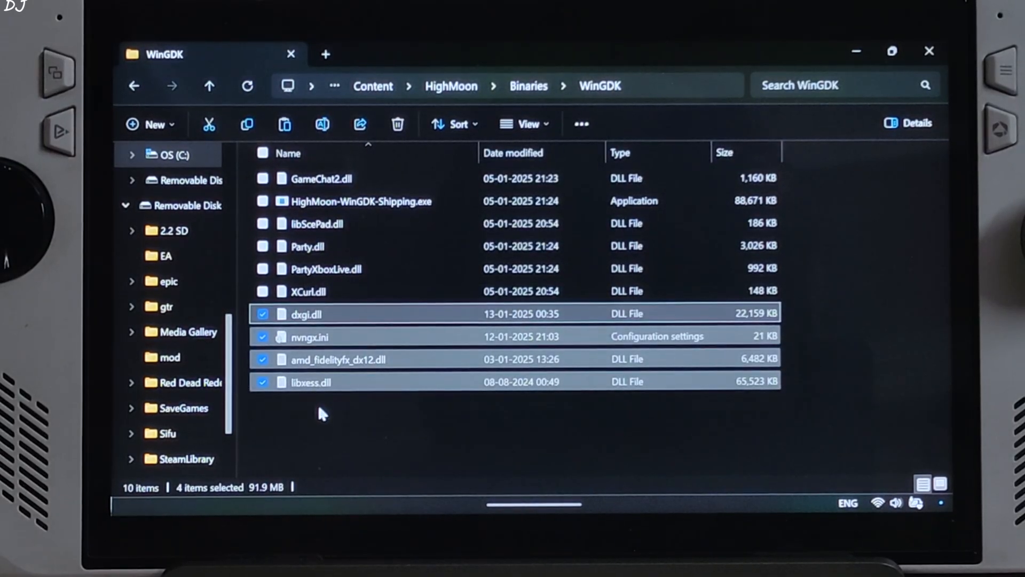
{"action": "left_click", "coordinate": [321, 412]}
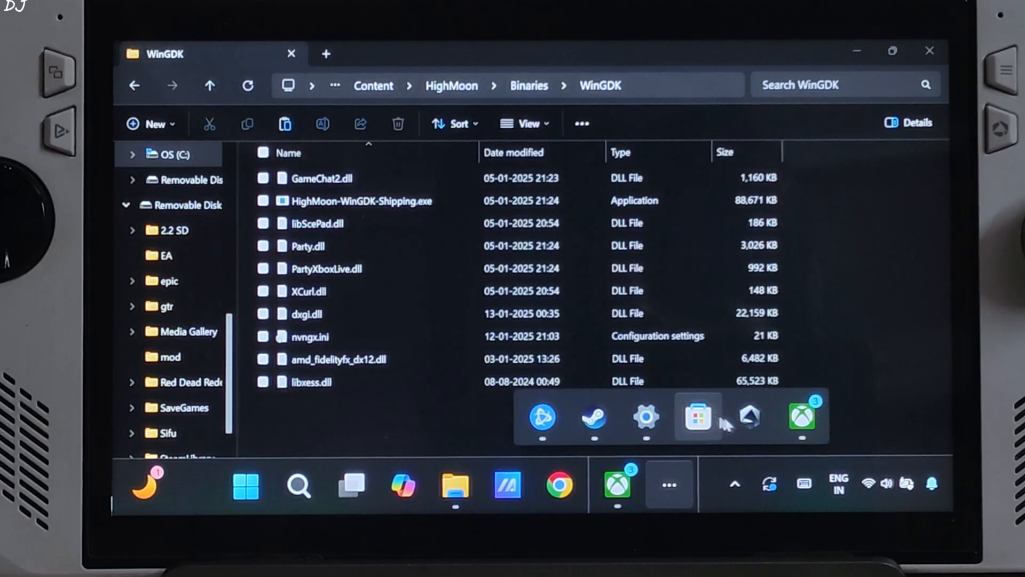
{"action": "left_click", "coordinate": [799, 417]}
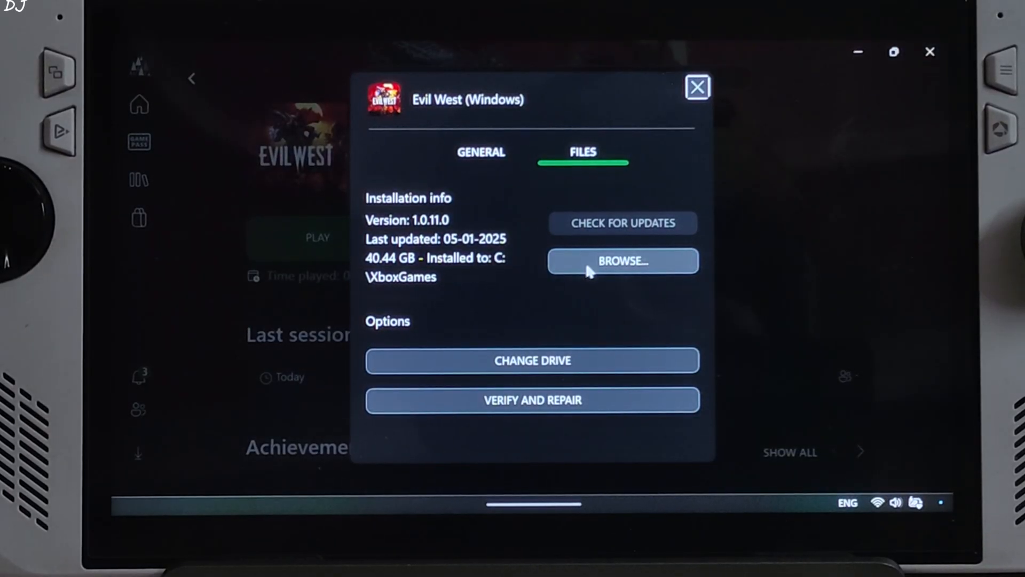
{"action": "left_click", "coordinate": [621, 261]}
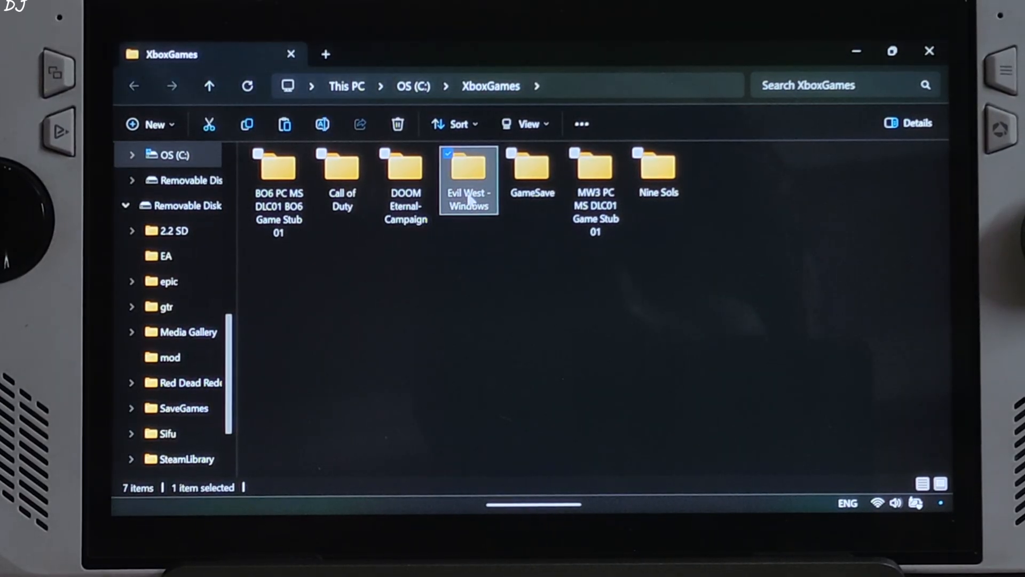
Copy nvngx_dlss.dll from Engine > Plugins > Runtime > Nvidia > DLSS Binaries > Win64.
{"action": "double_click", "coordinate": [468, 168]}
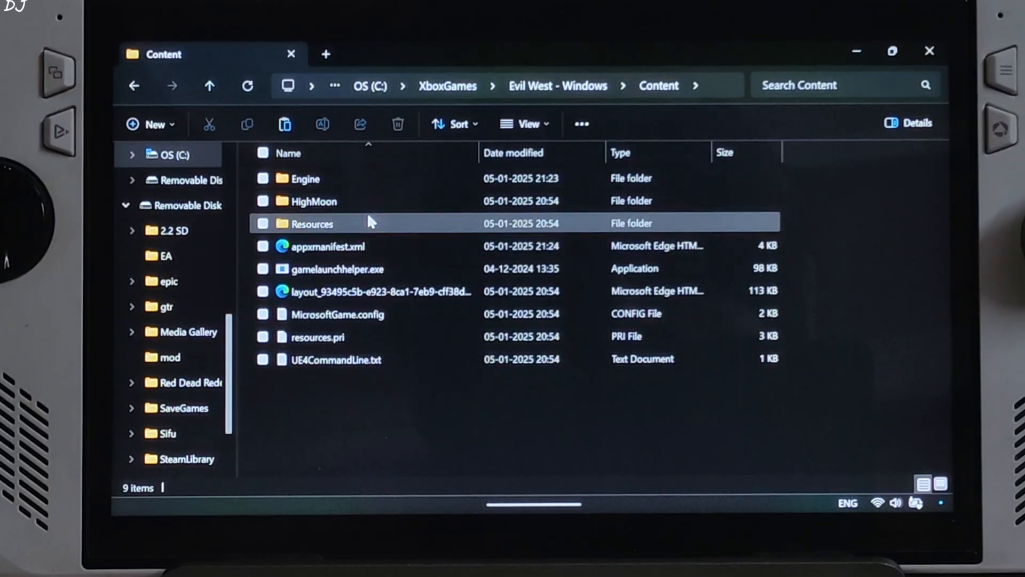
{"action": "double_click", "coordinate": [308, 179]}
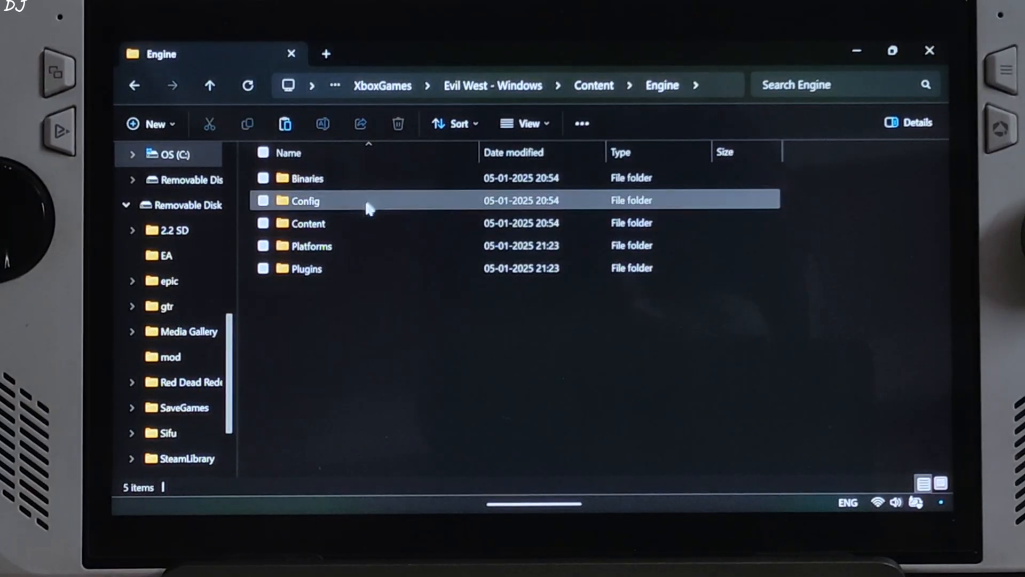
{"action": "left_click", "coordinate": [311, 246]}
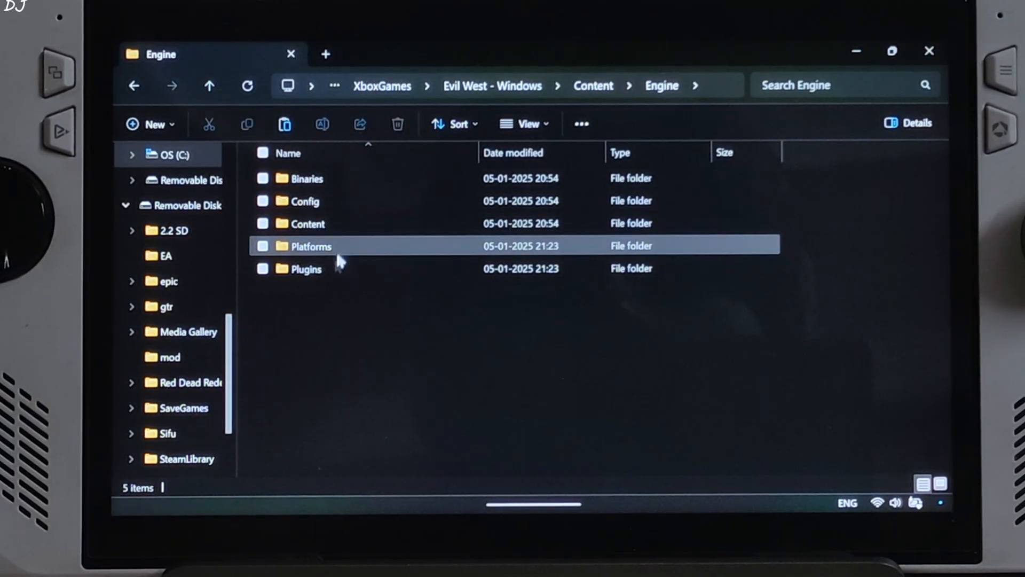
{"action": "double_click", "coordinate": [308, 268]}
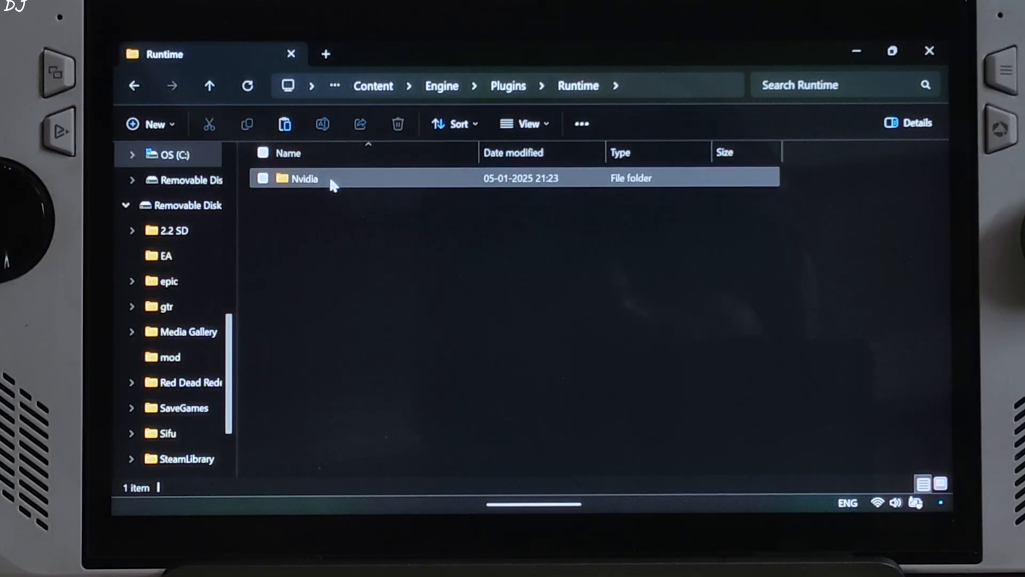
{"action": "double_click", "coordinate": [304, 178]}
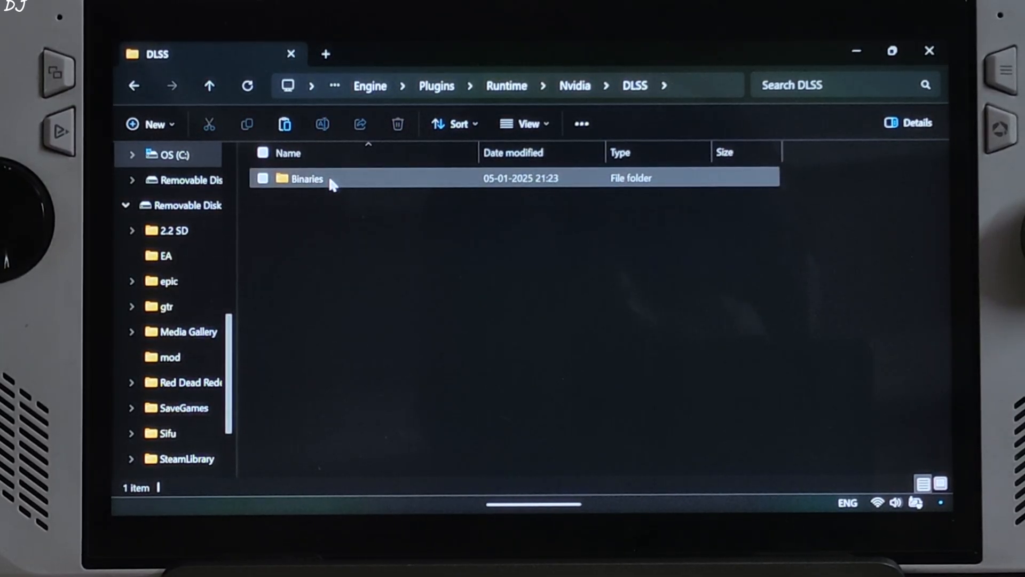
{"action": "double_click", "coordinate": [307, 179]}
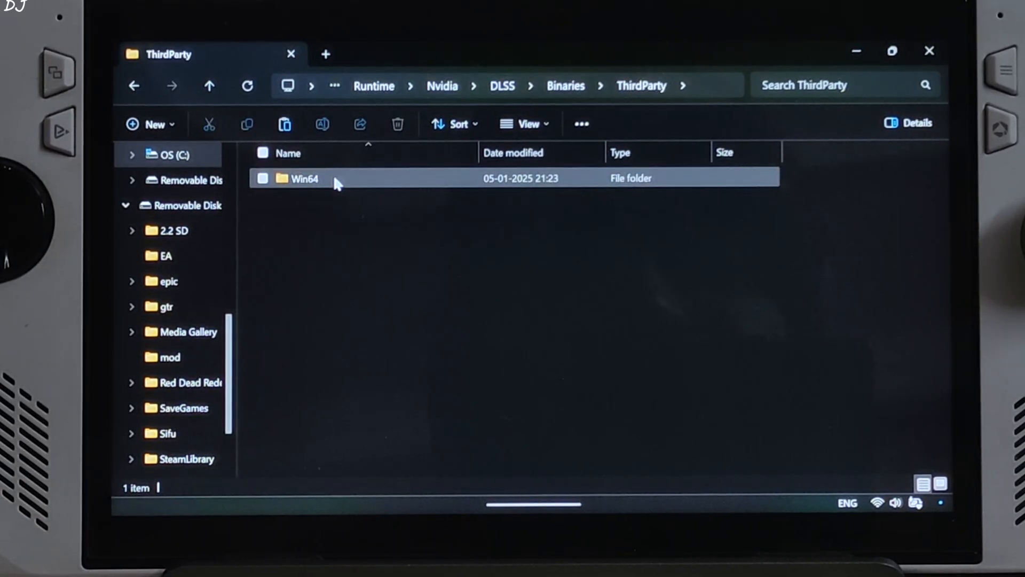
{"action": "double_click", "coordinate": [302, 178]}
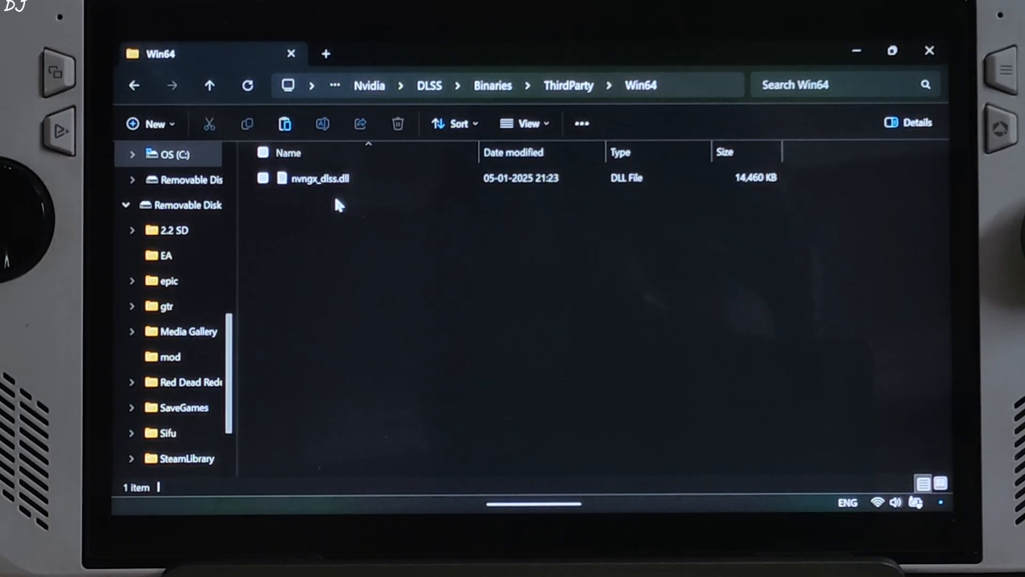
{"action": "right_click", "coordinate": [319, 178]}
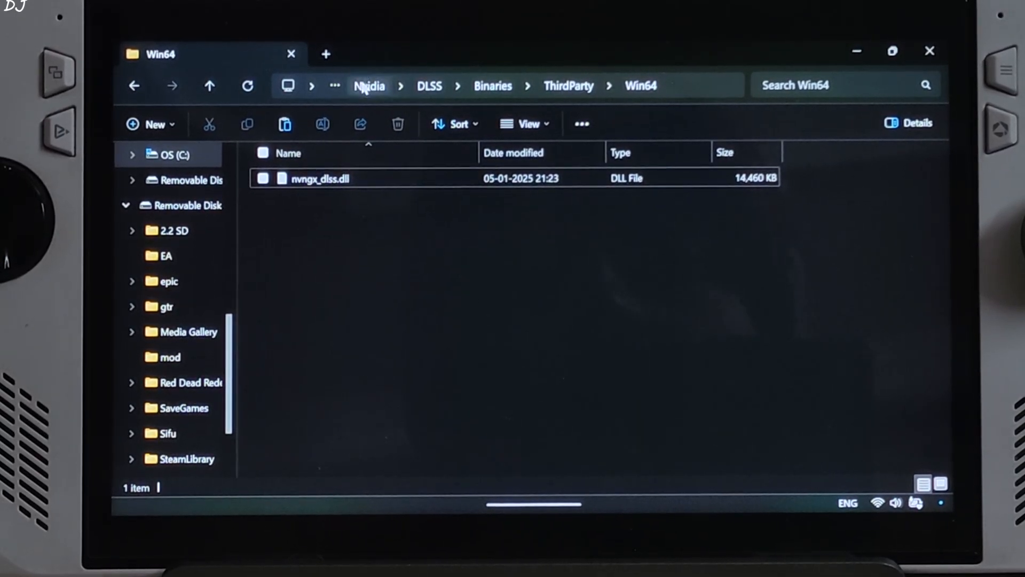
Paste the DLSS library into HighMoon\Binaries\WinGDK and rename it nvngx.dll.
{"action": "left_click", "coordinate": [209, 86]}
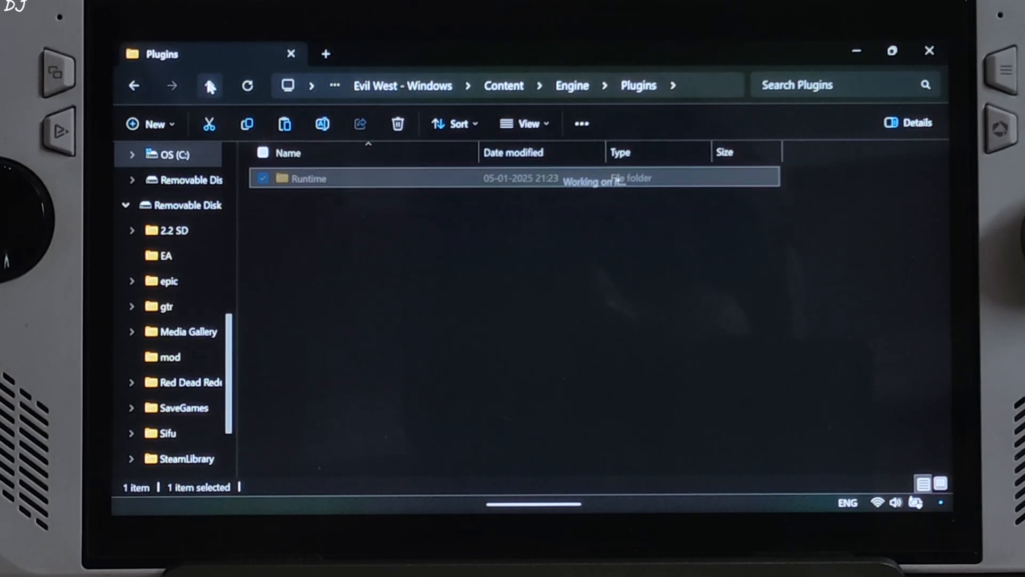
{"action": "left_click", "coordinate": [209, 85]}
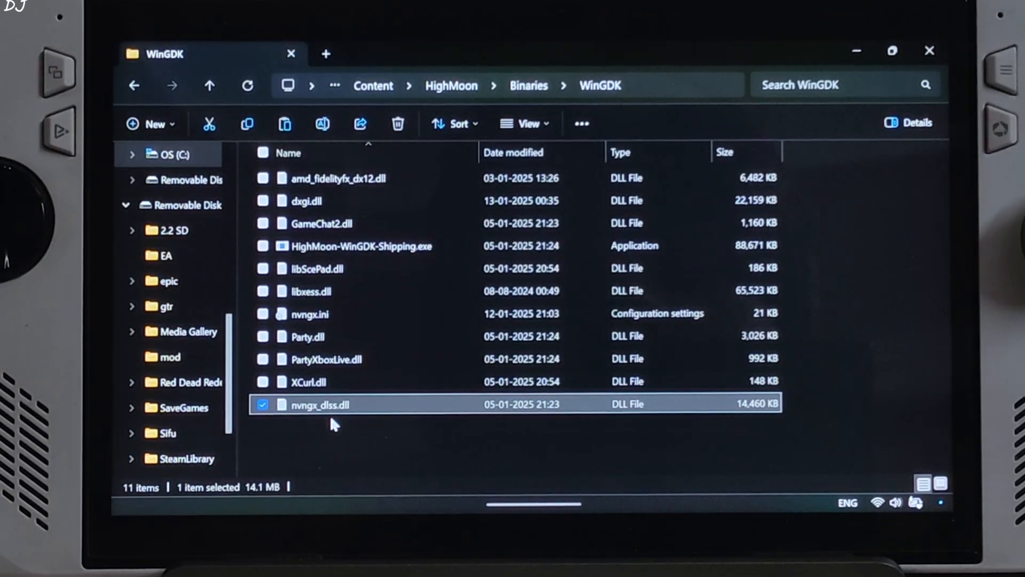
{"action": "right_click", "coordinate": [320, 403]}
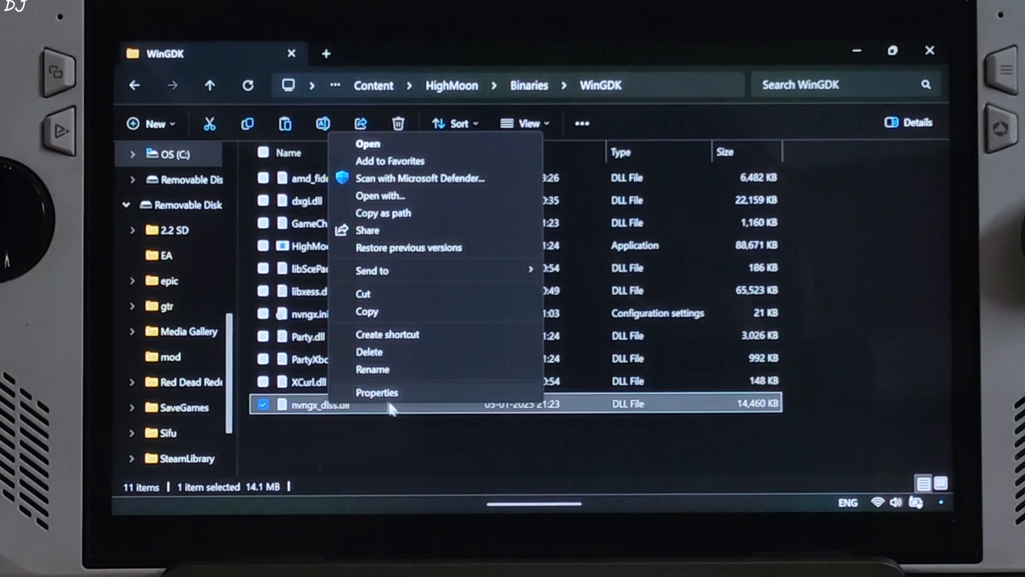
{"action": "left_click", "coordinate": [372, 369]}
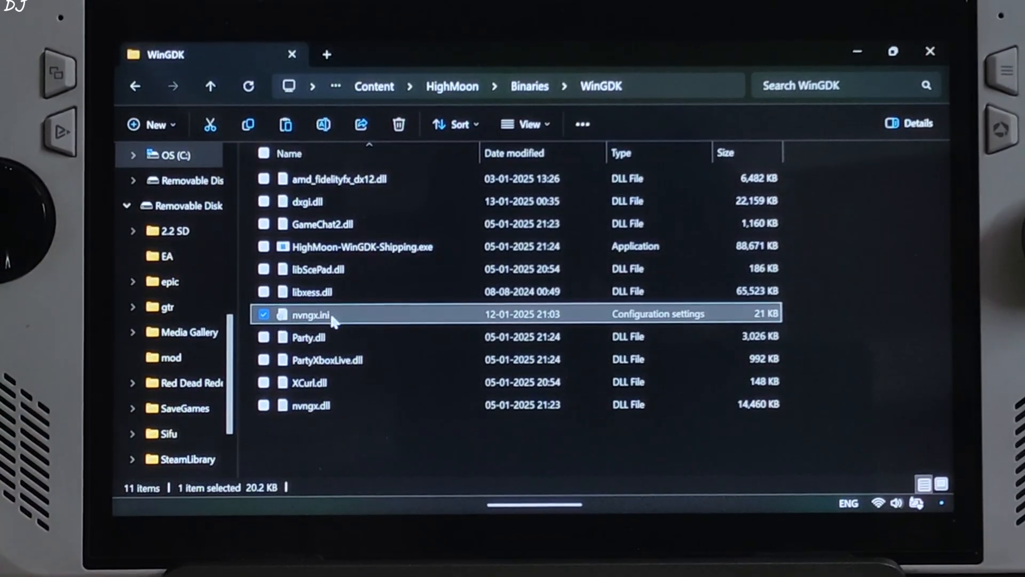
Edit nvngx.ini in Notepad, changing HybridSpin from auto to true.
{"action": "double_click", "coordinate": [309, 314]}
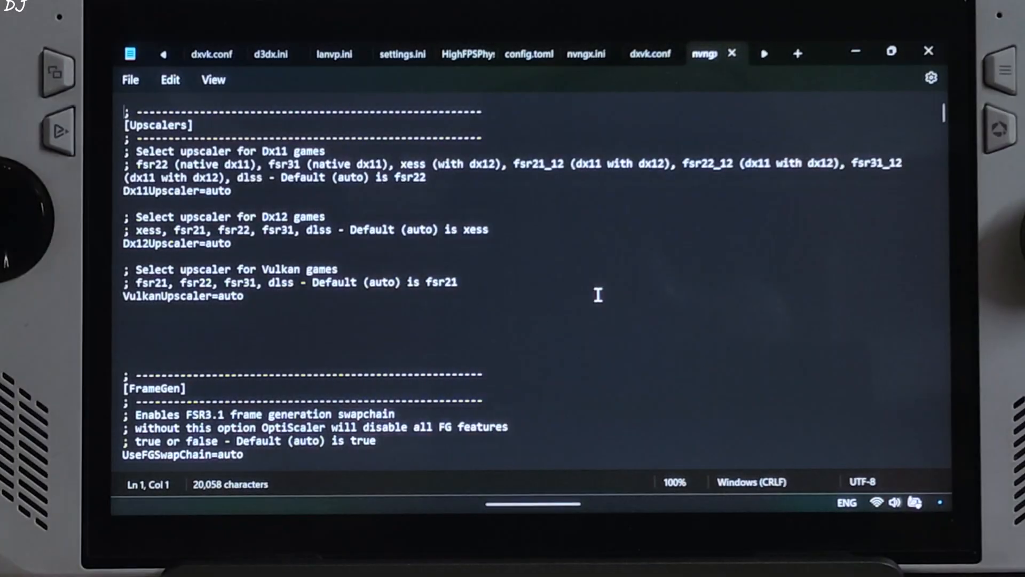
{"action": "scroll", "scroll_direction": "down", "scroll_amount": 3}
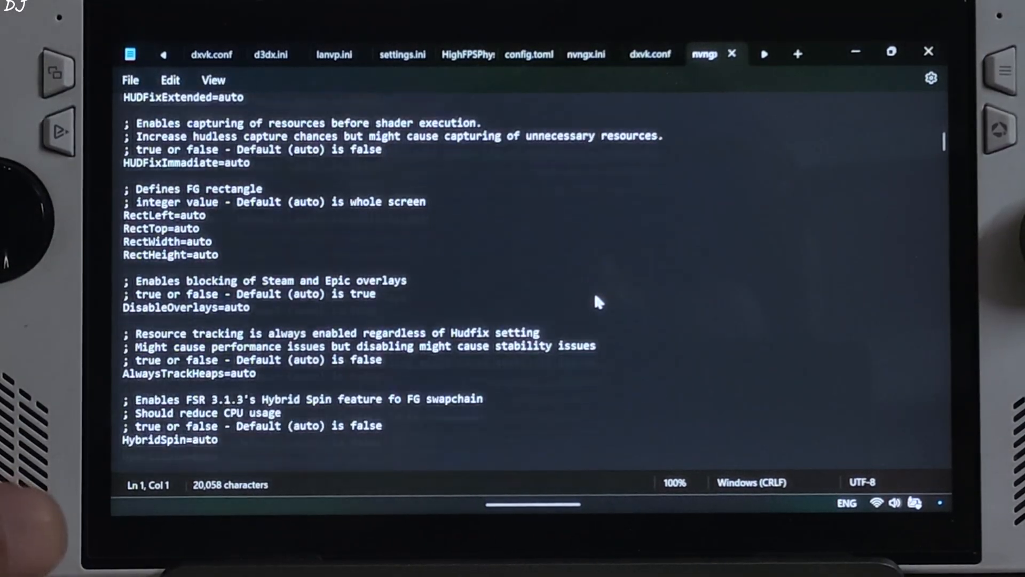
{"action": "scroll", "scroll_direction": "down", "scroll_amount": 3}
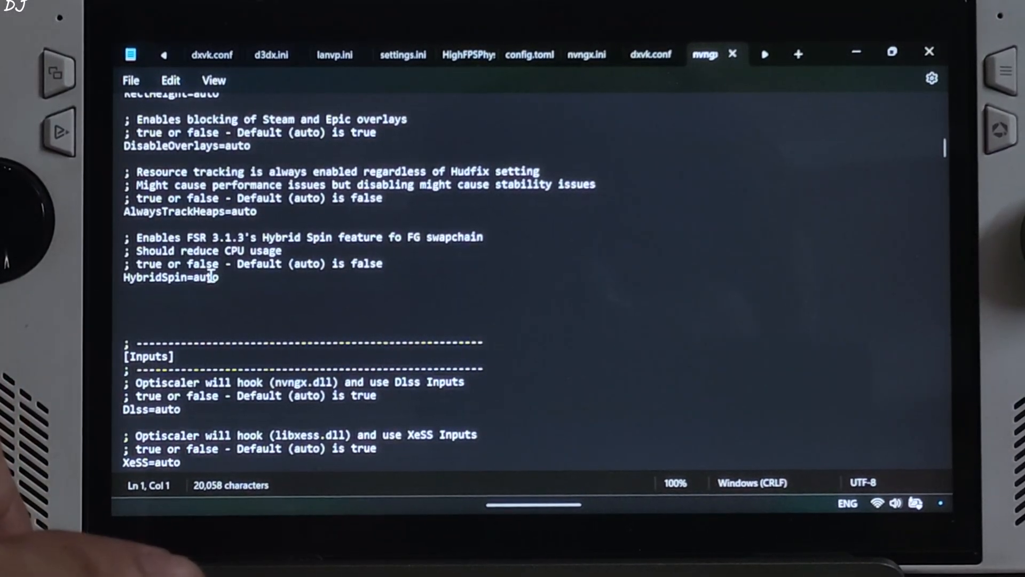
{"action": "double_click", "coordinate": [206, 278]}
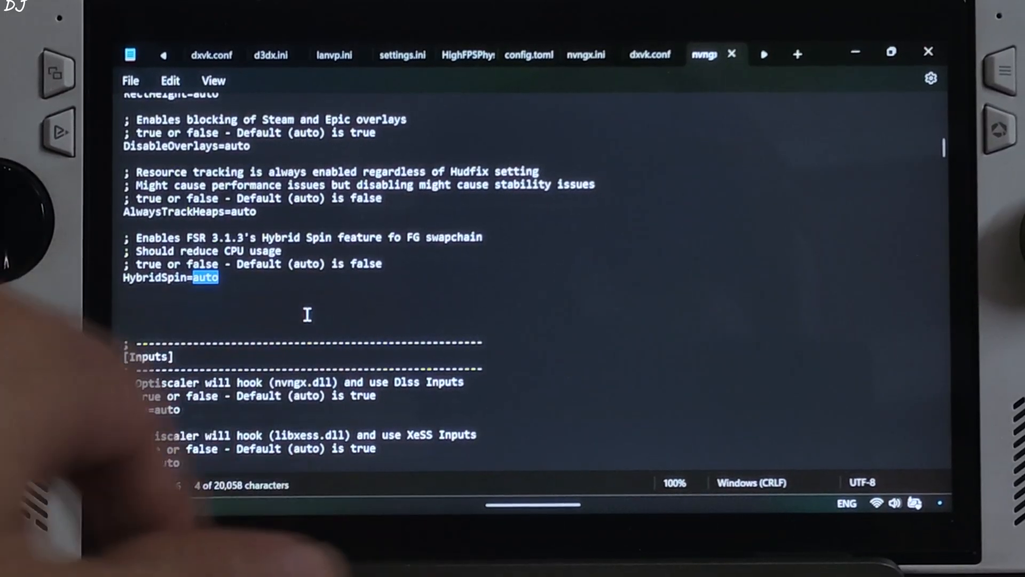
{"action": "type", "text": "tr"}
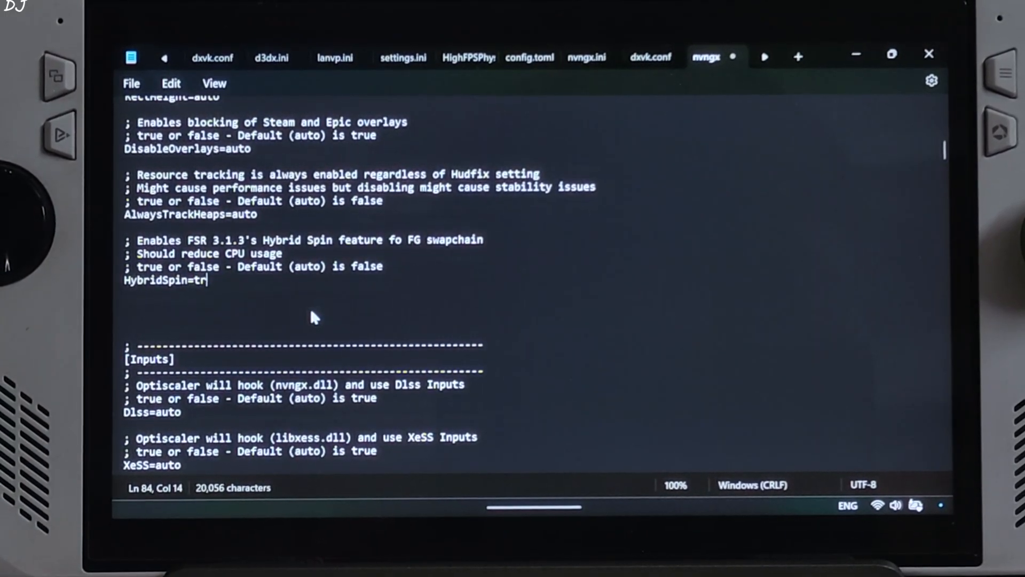
{"action": "type", "text": "ue"}
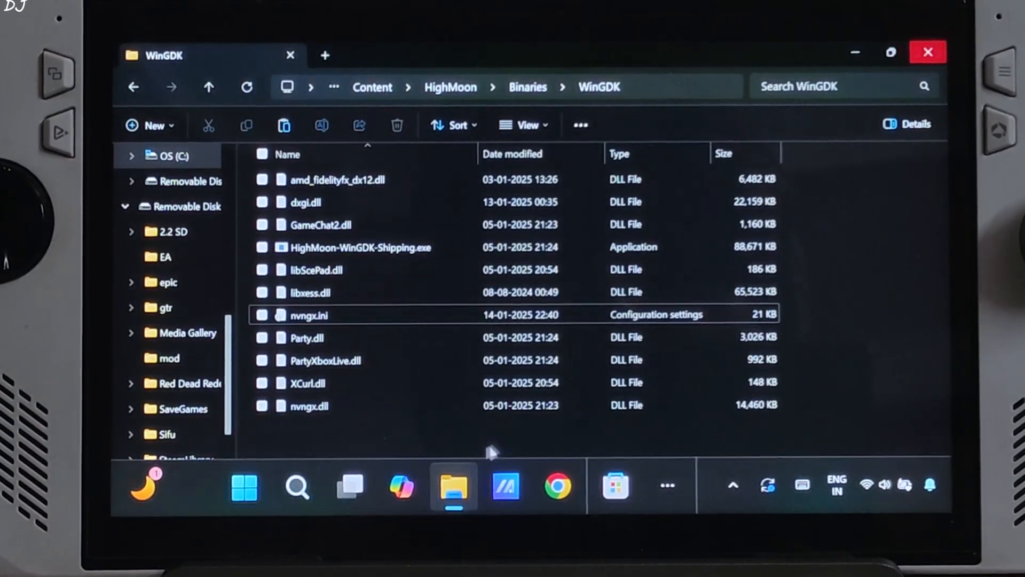
Bring up Armoury Crate SE's Command Center to run Manual mode with 30 W power limits.
{"action": "left_click", "coordinate": [668, 485]}
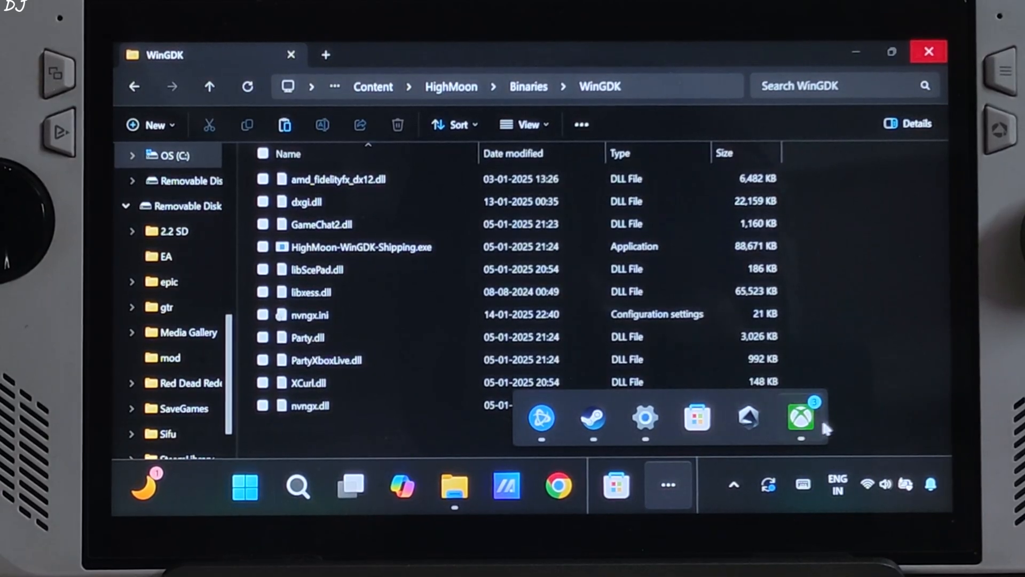
{"action": "left_click", "coordinate": [799, 418]}
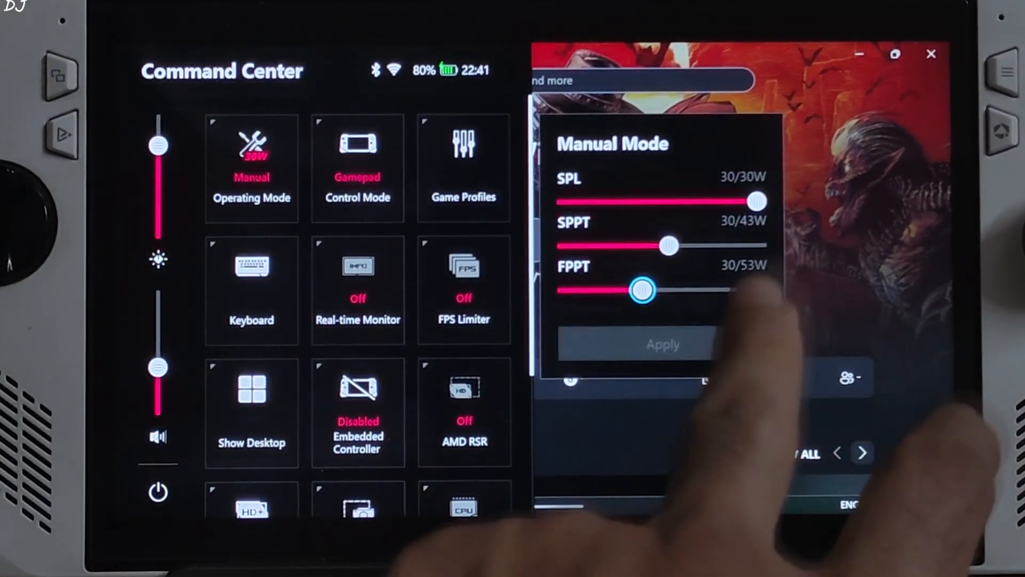
{"action": "scroll", "scroll_direction": "down", "scroll_amount": 3}
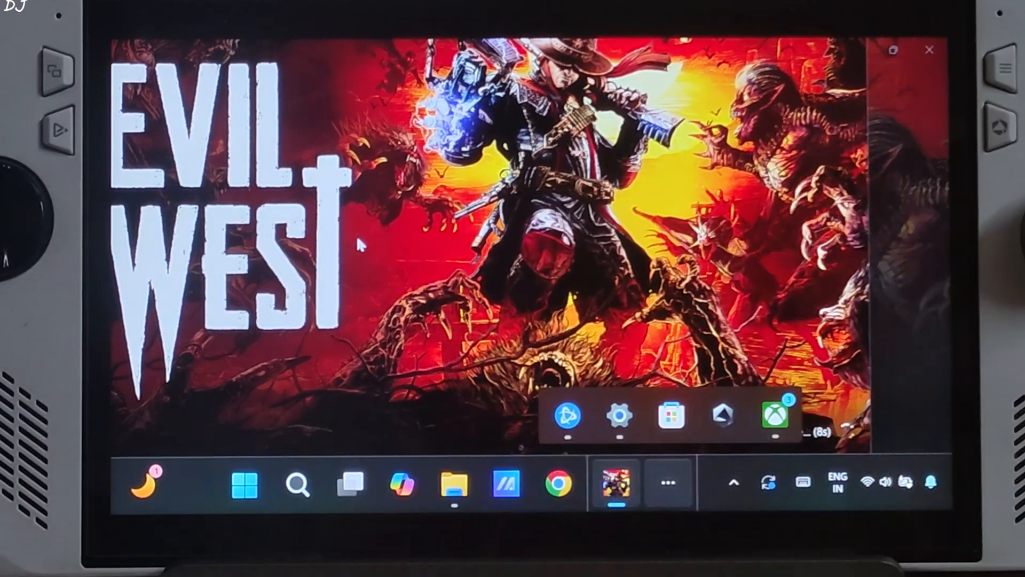
Scroll Evil West's video settings to check NVIDIA DLSS is on Quality with 30% sharpness.
{"action": "left_click", "coordinate": [930, 50]}
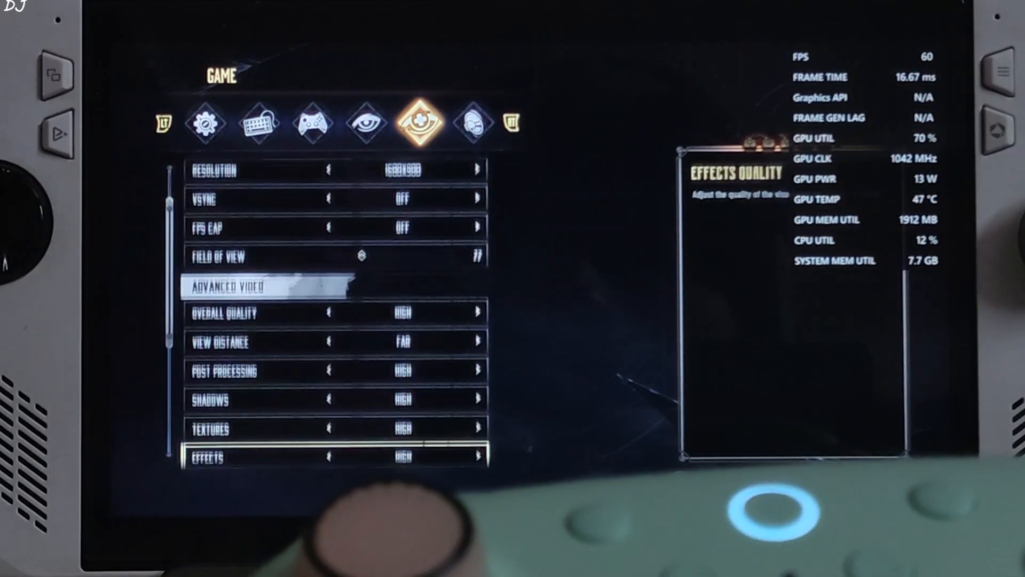
{"action": "scroll", "scroll_direction": "up", "scroll_amount": 3}
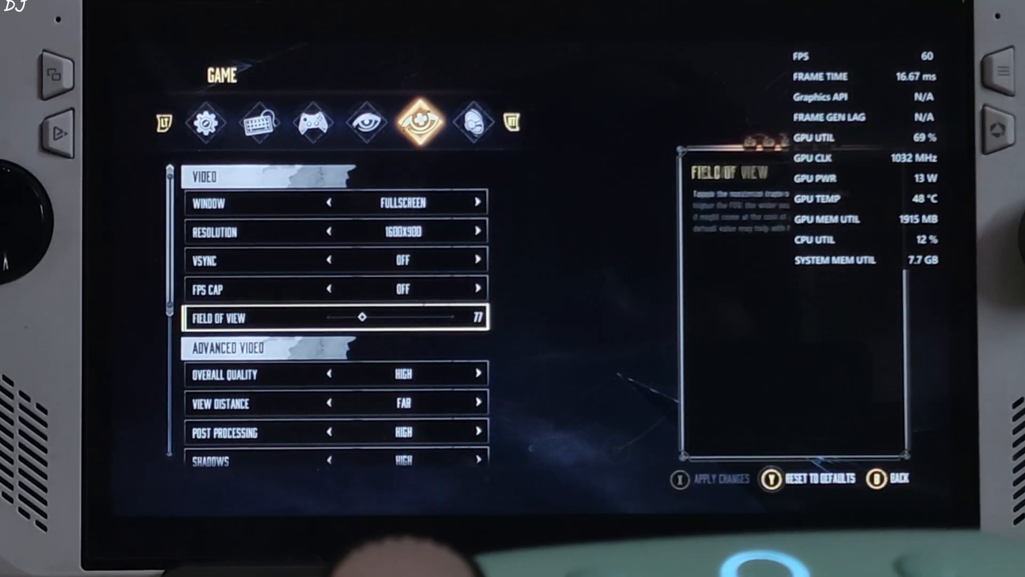
{"action": "key", "text": "down"}
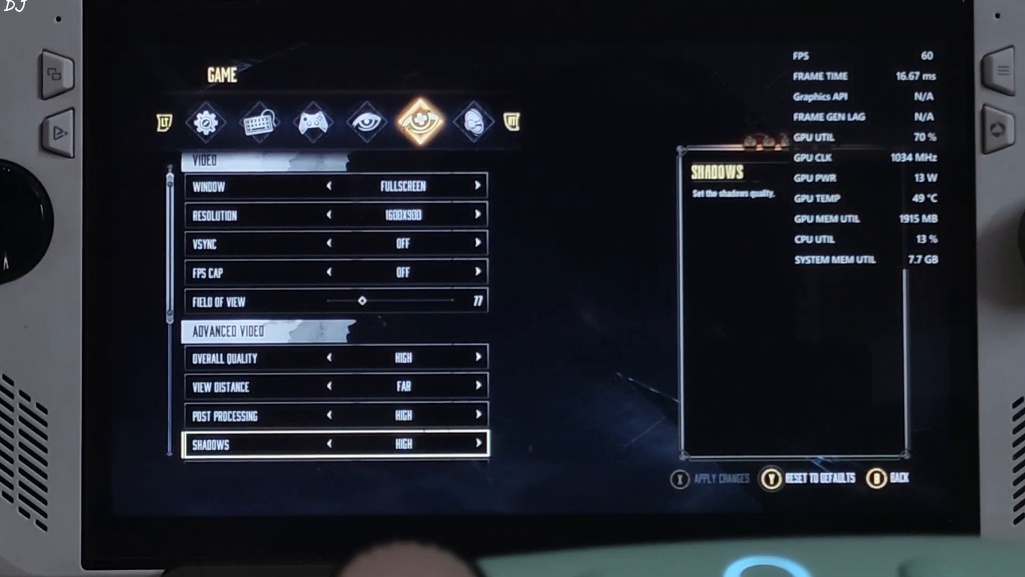
{"action": "scroll", "scroll_direction": "down", "scroll_amount": 3}
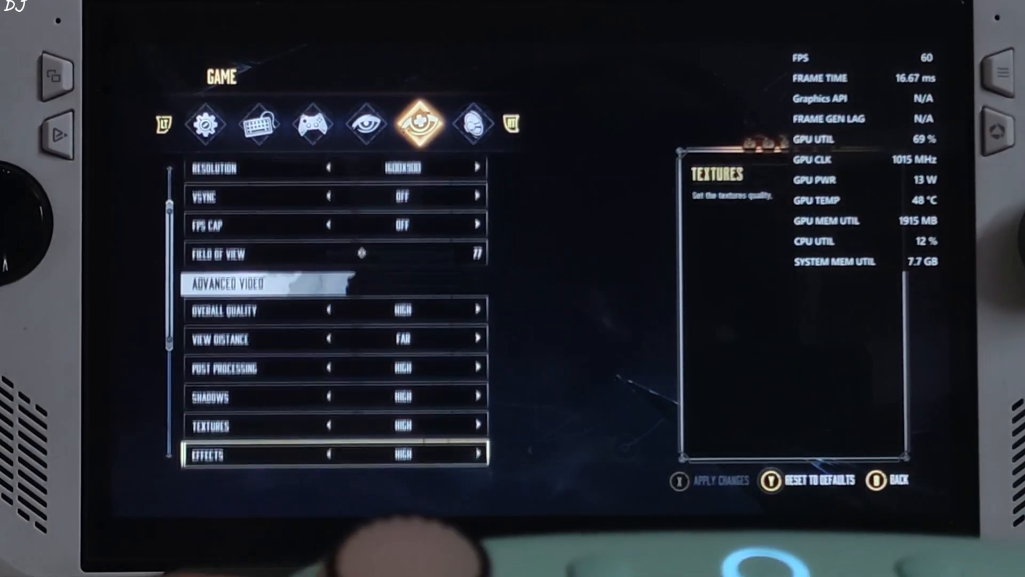
{"action": "scroll", "scroll_direction": "down", "scroll_amount": 3}
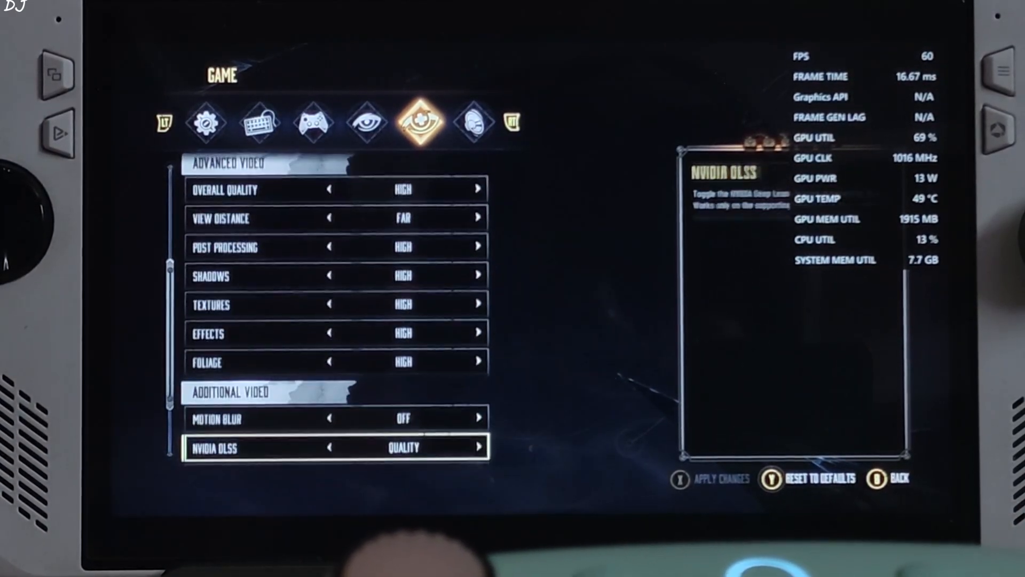
{"action": "scroll", "scroll_direction": "down", "scroll_amount": 3}
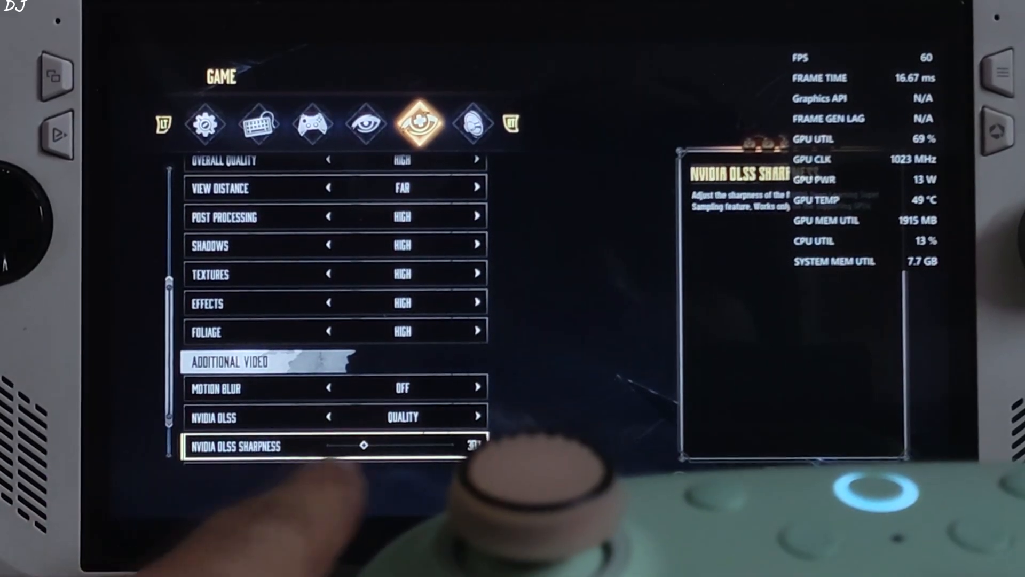
{"action": "scroll", "scroll_direction": "down", "scroll_amount": 3}
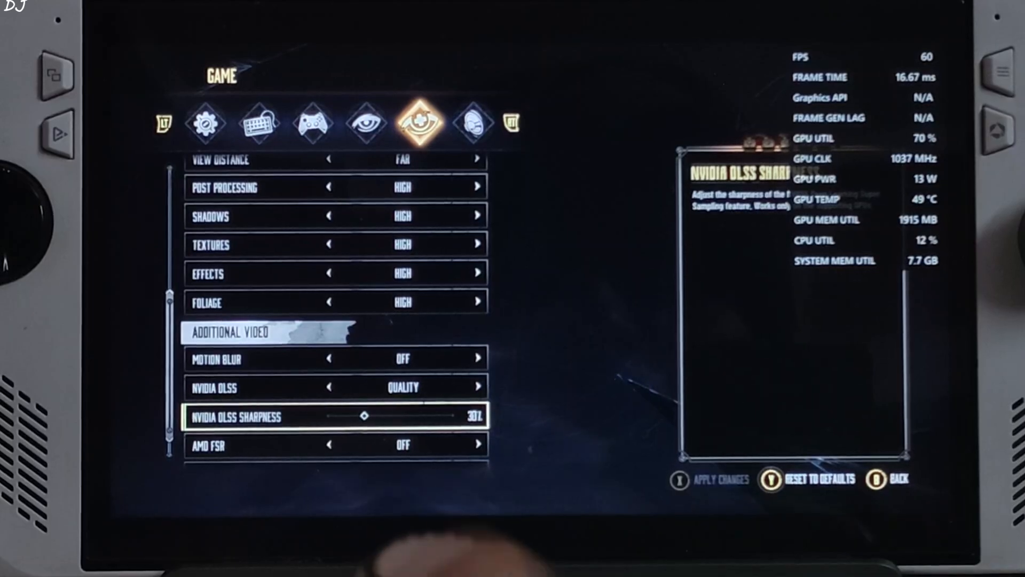
{"action": "scroll", "scroll_direction": "up", "scroll_amount": 3}
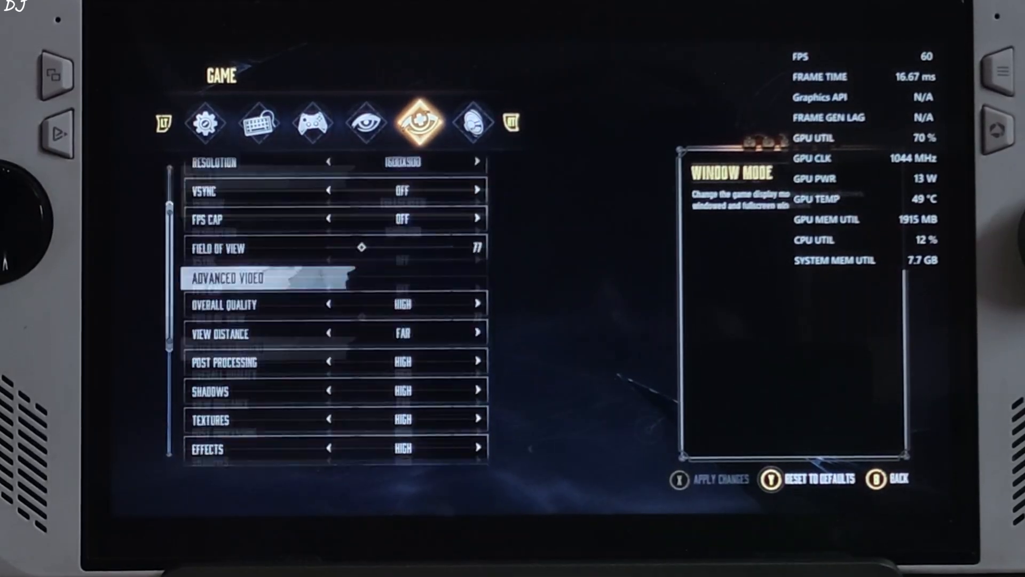
Bring up the OptiScaler menu, keep XeSS as the DX12 upscaler and enlarge its UI Scale.
{"action": "left_click", "coordinate": [205, 114]}
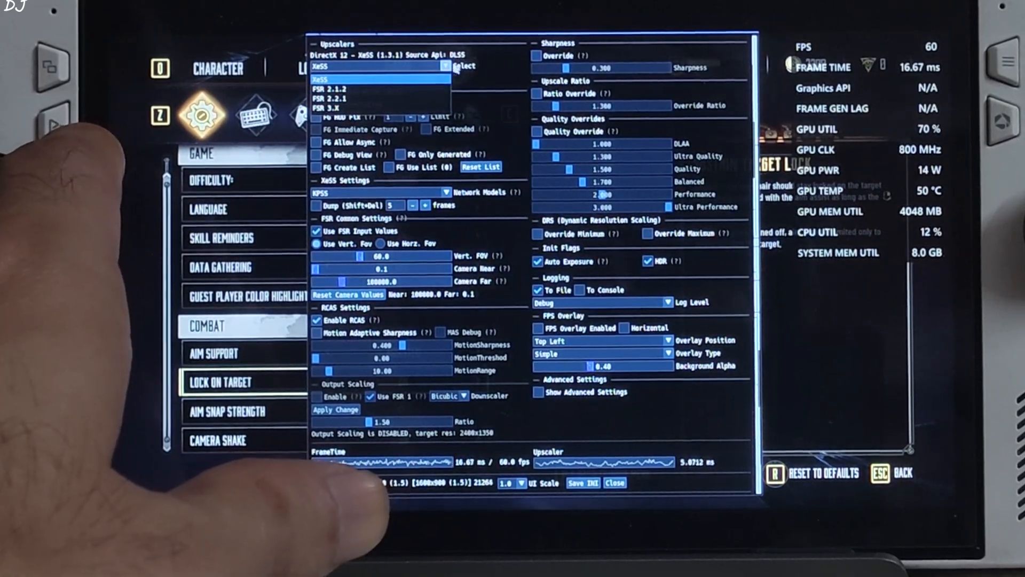
{"action": "left_click", "coordinate": [376, 77]}
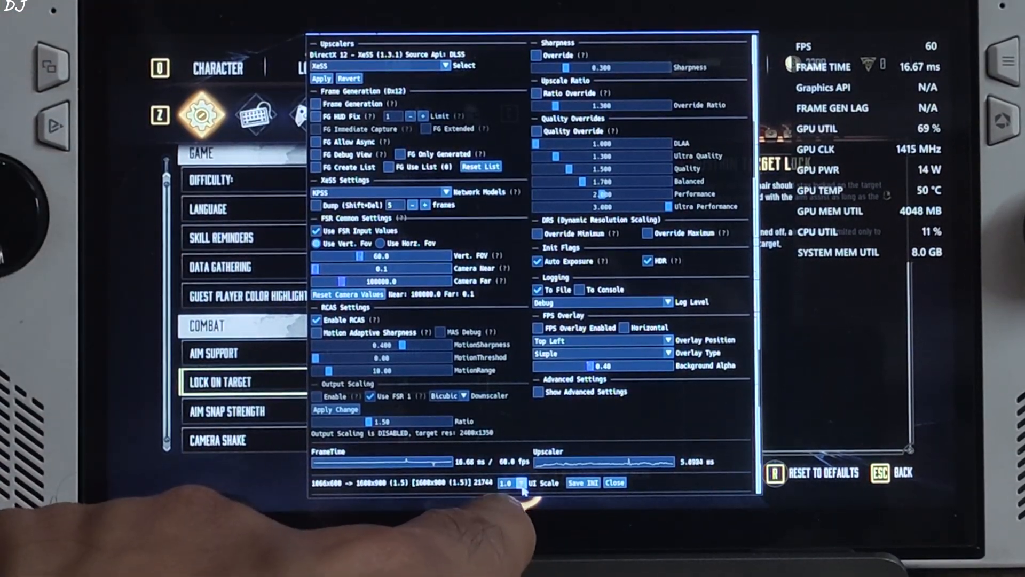
{"action": "left_click", "coordinate": [519, 483]}
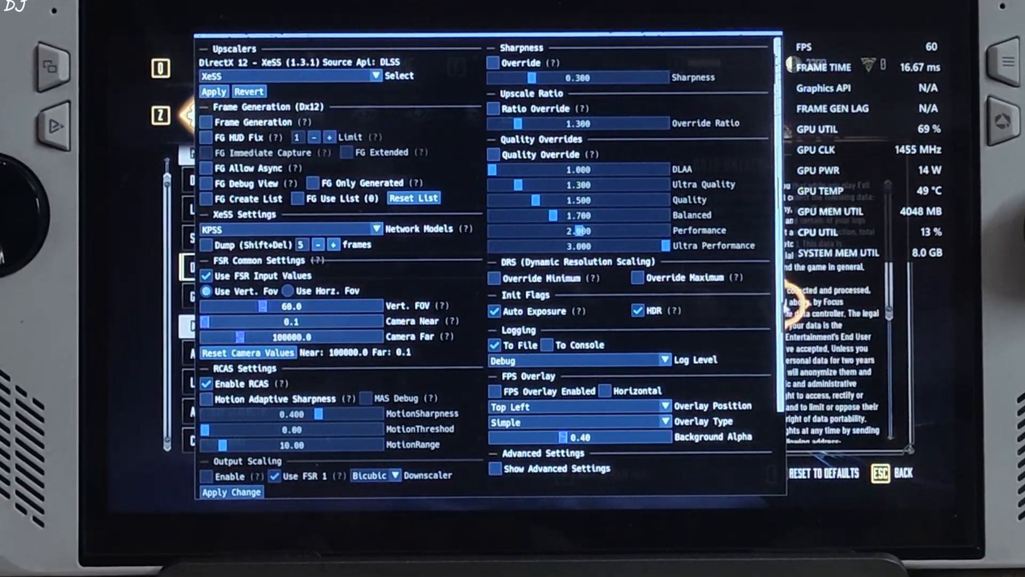
Enable OptiScaler's FPS overlay and set its Overlay Position to Top Left.
{"action": "scroll", "scroll_direction": "down", "scroll_amount": 3}
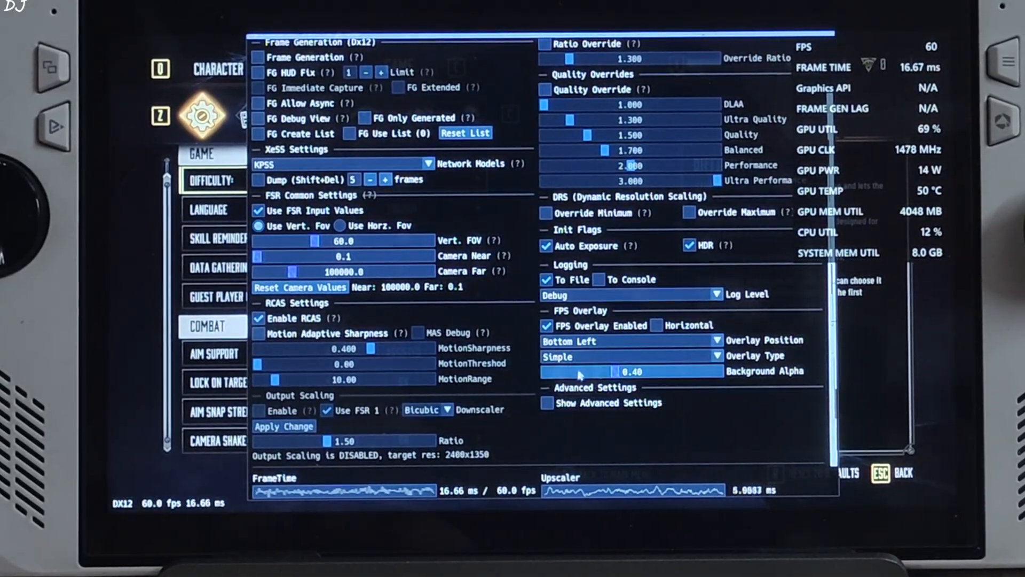
{"action": "left_click", "coordinate": [628, 341]}
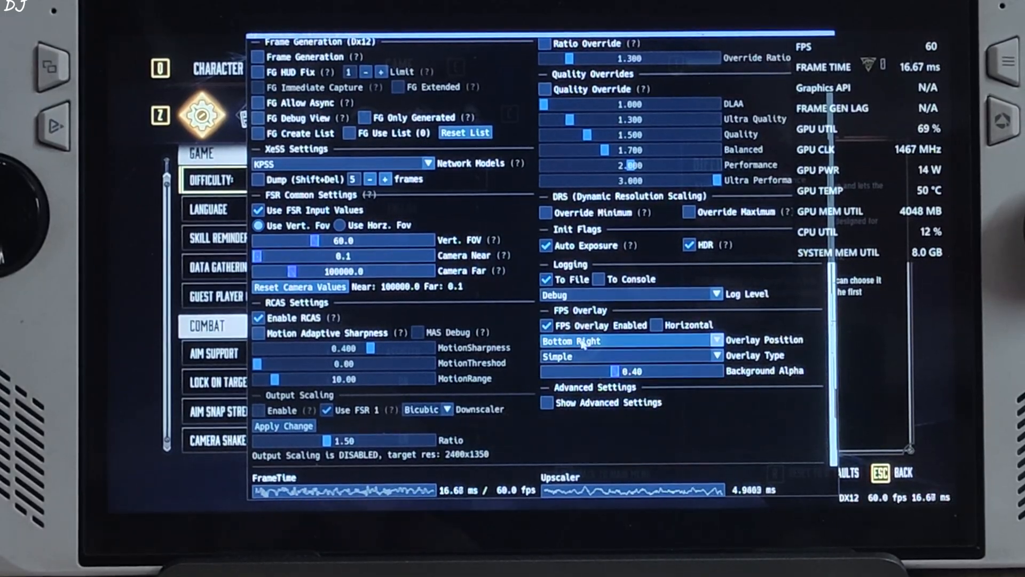
{"action": "left_click", "coordinate": [628, 341]}
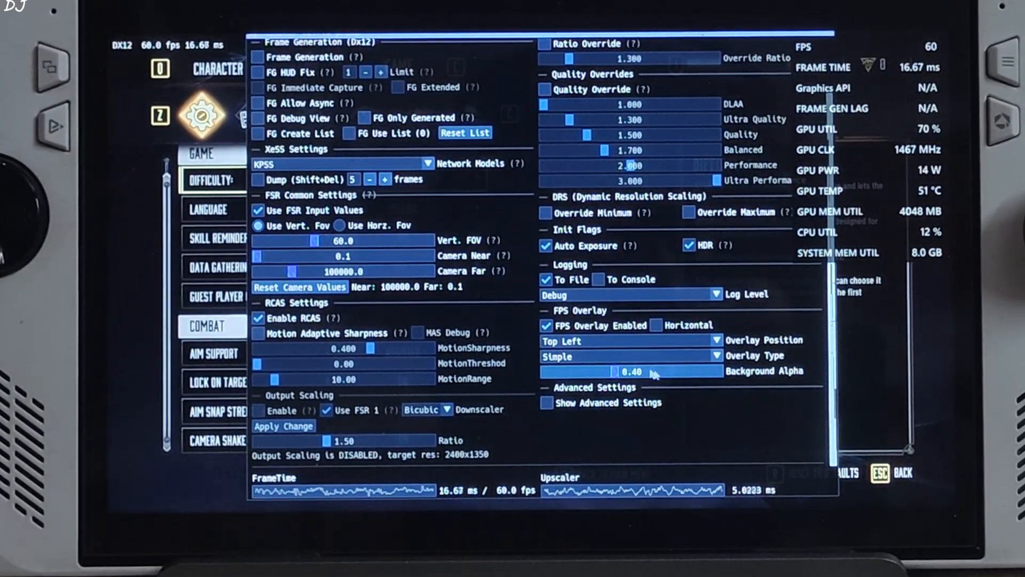
Set the FPS overlay type to Full, then Full + Graph, with Horizontal layout enabled.
{"action": "left_click", "coordinate": [712, 356]}
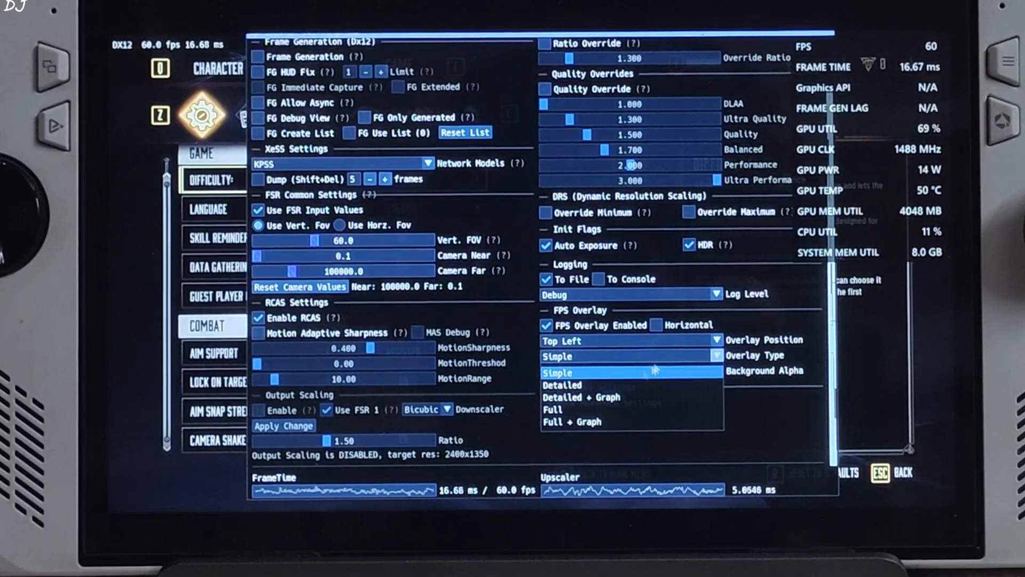
{"action": "left_click", "coordinate": [560, 384]}
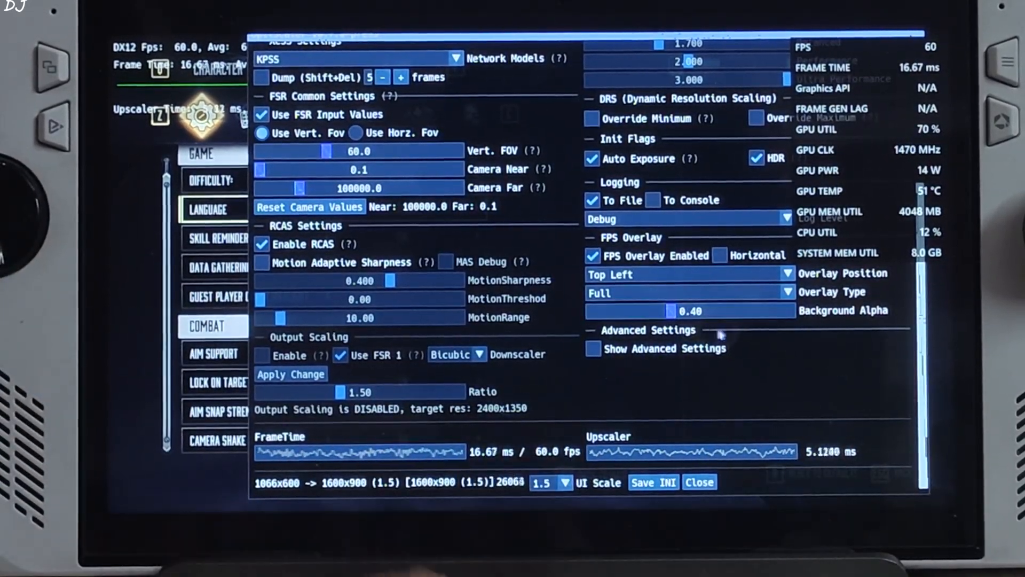
{"action": "left_click", "coordinate": [781, 293]}
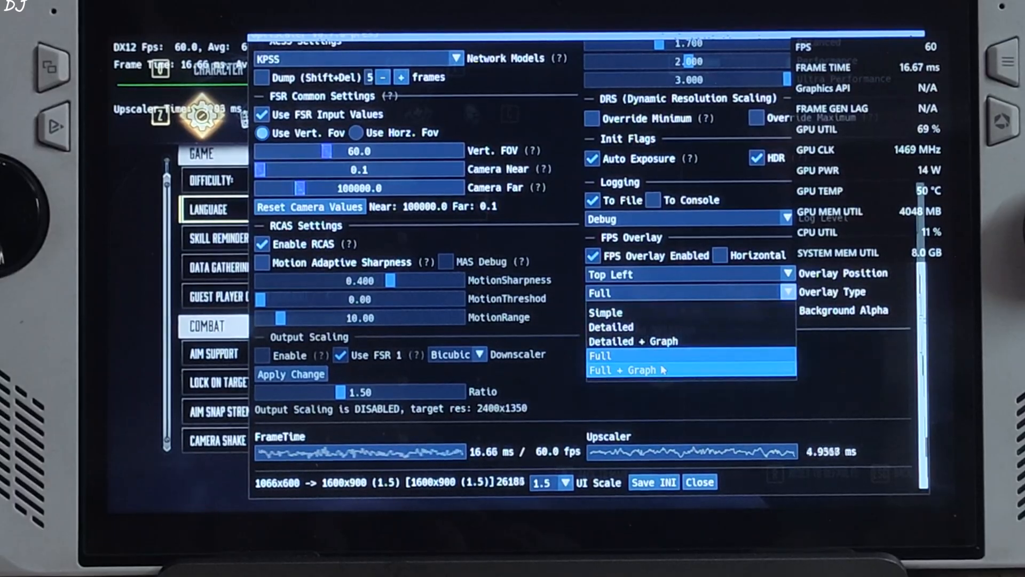
{"action": "left_click", "coordinate": [627, 369]}
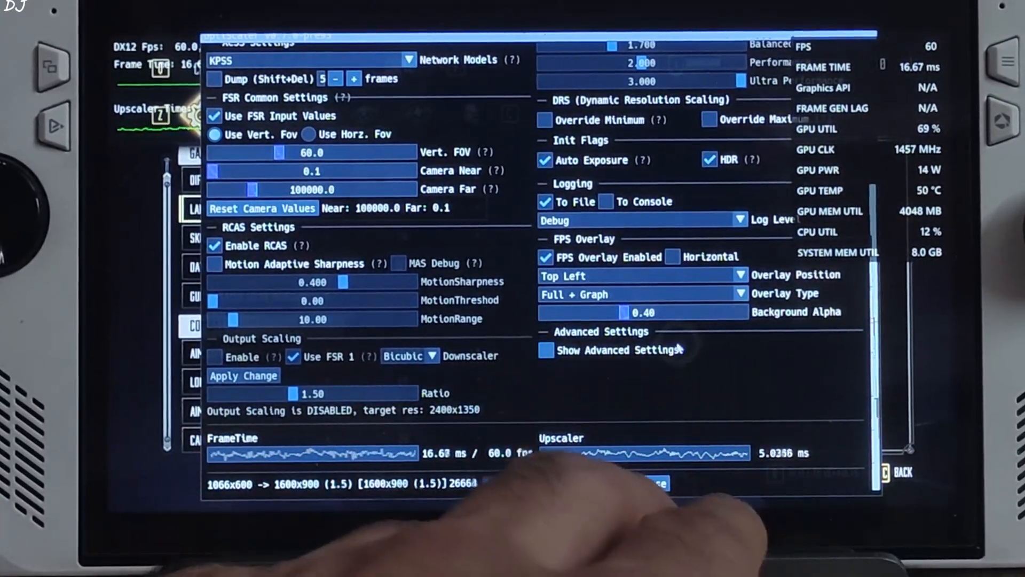
{"action": "left_click", "coordinate": [671, 257]}
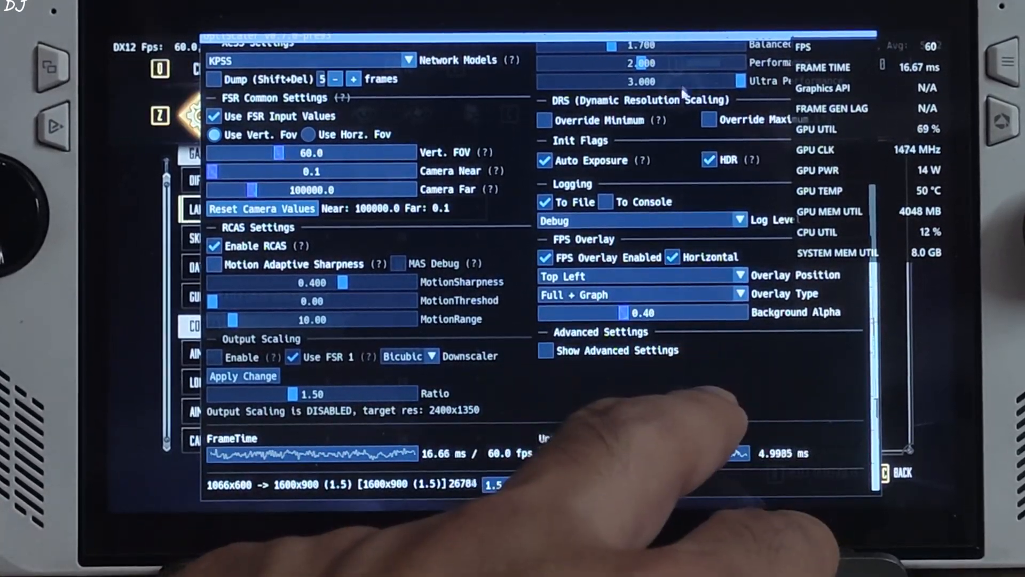